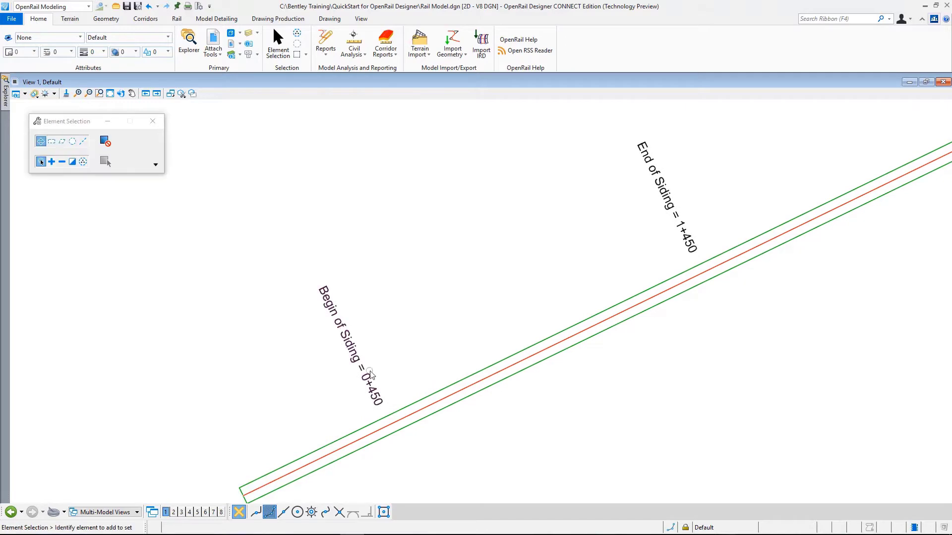
{"action": "mouse_move", "coordinate": [493, 272]}
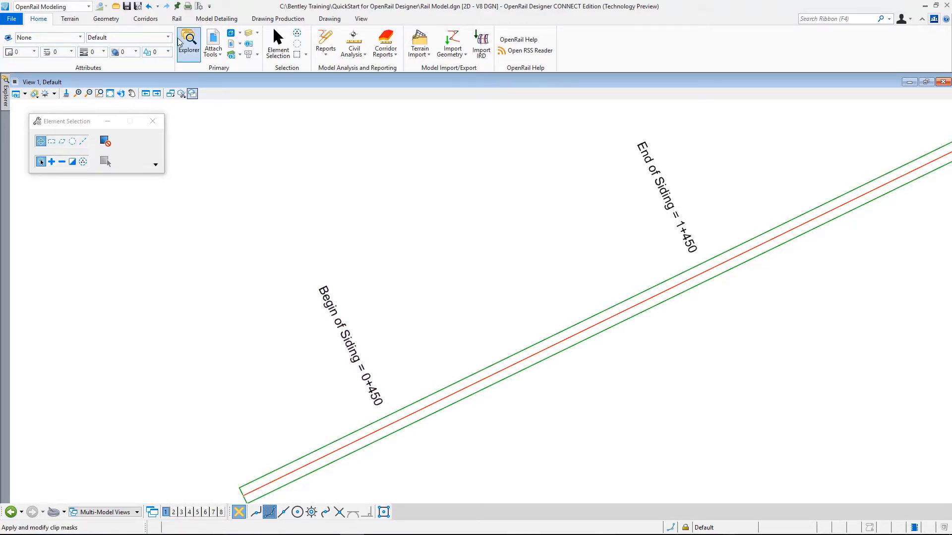
Step: Show the rail design tools for turnouts, crossovers and crossings
{"action": "left_click", "coordinate": [176, 18]}
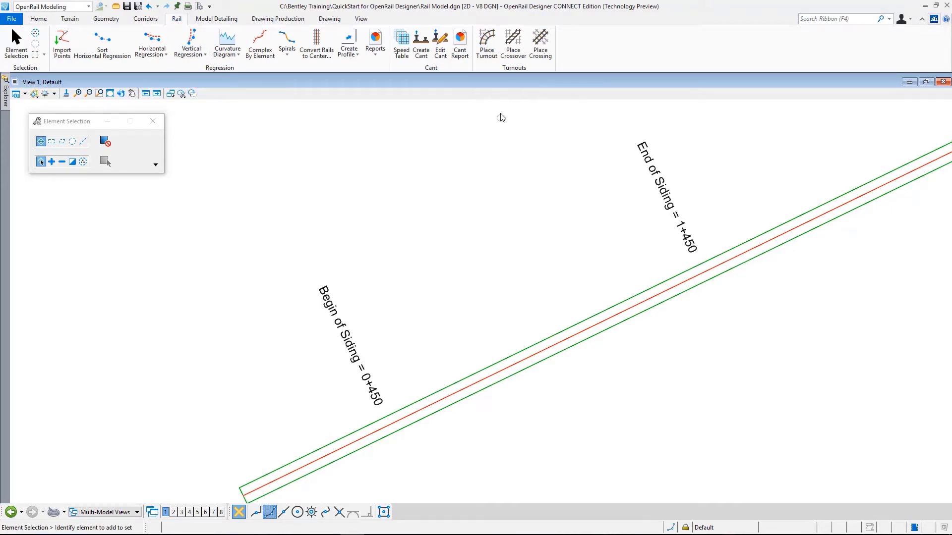
{"action": "mouse_move", "coordinate": [557, 138]}
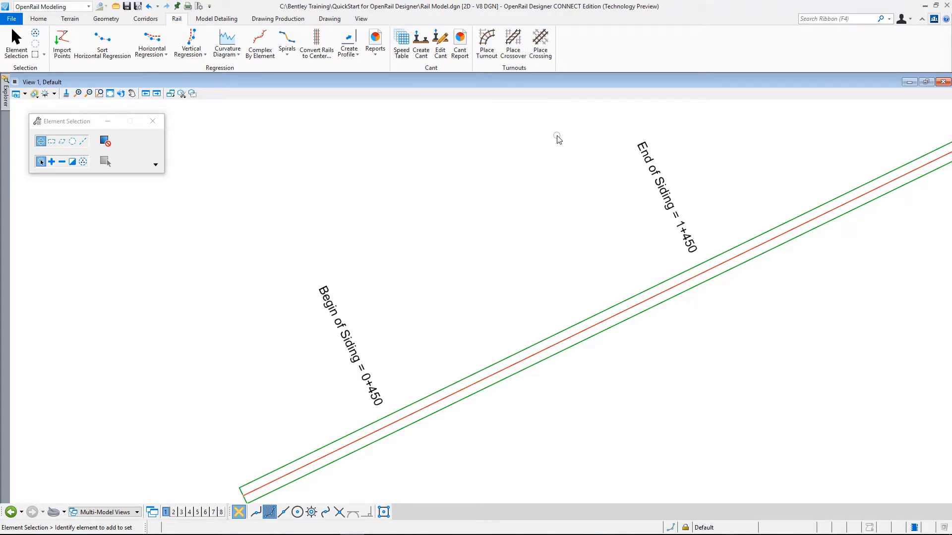
{"action": "mouse_move", "coordinate": [550, 144]}
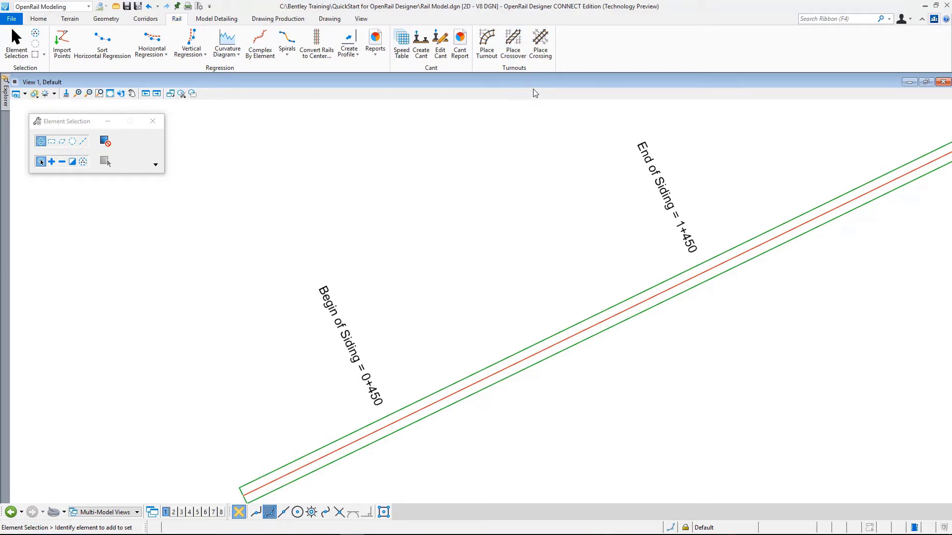
{"action": "mouse_move", "coordinate": [531, 90]}
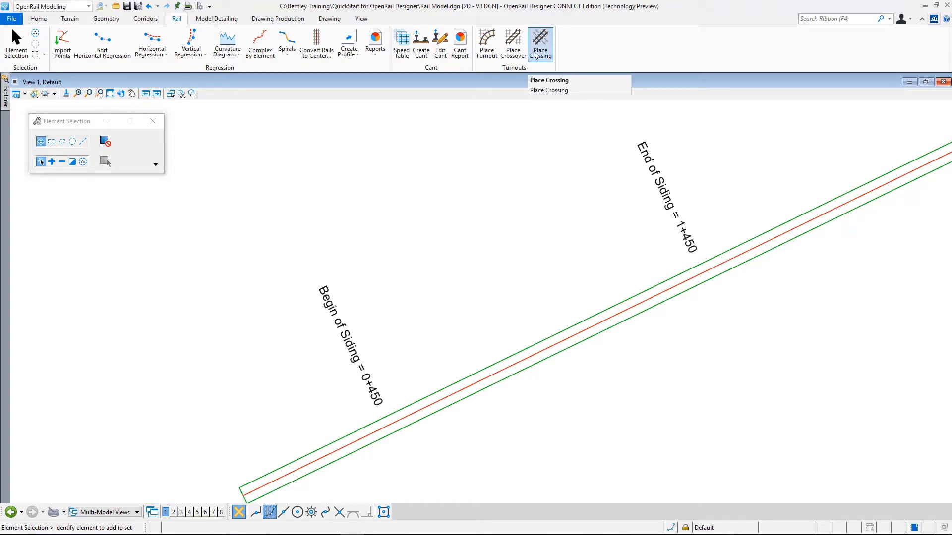
{"action": "mouse_move", "coordinate": [502, 105]}
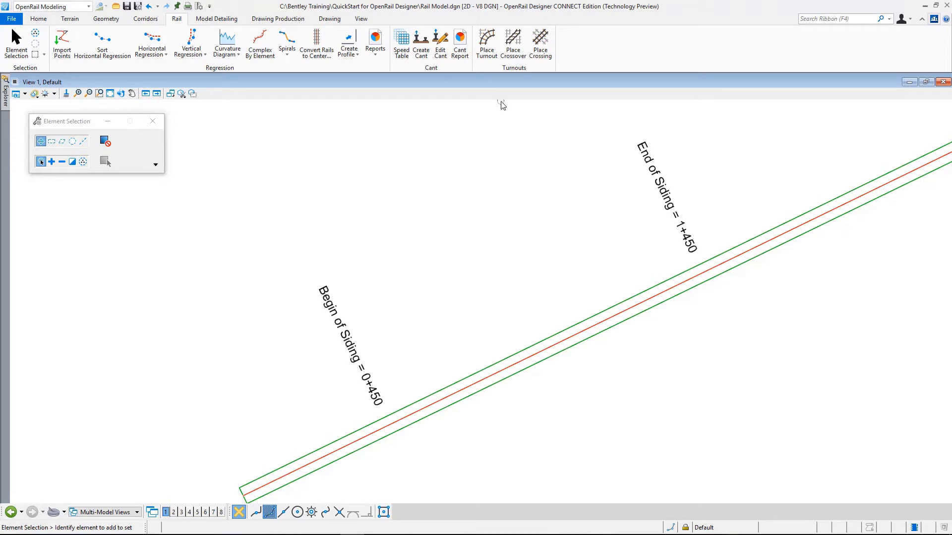
{"action": "mouse_move", "coordinate": [498, 126]}
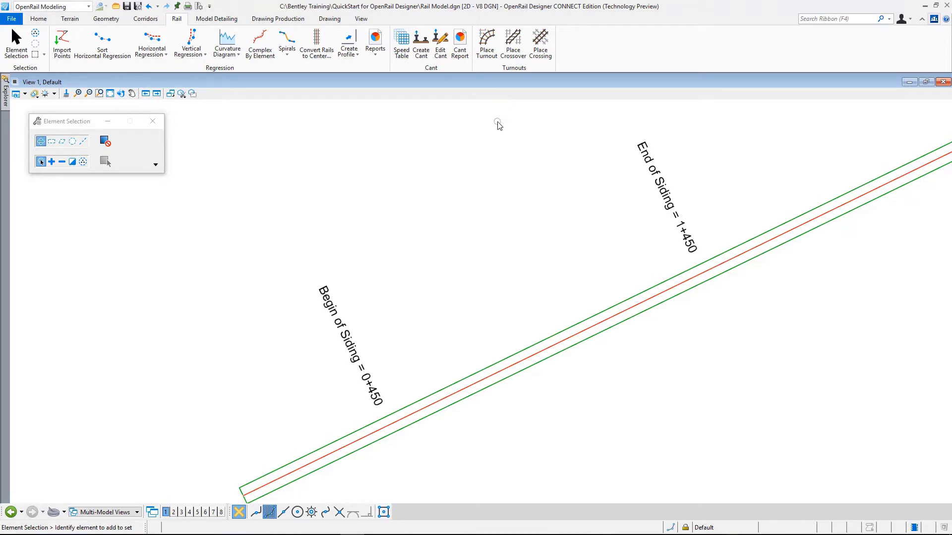
Step: Start Place Turnout and browse its Feature Definition list without choosing one
{"action": "left_click", "coordinate": [485, 44]}
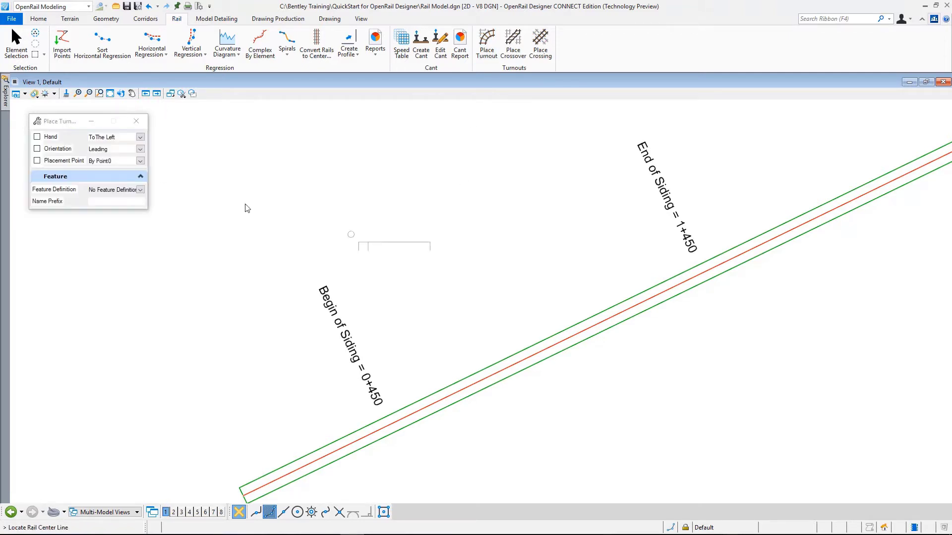
{"action": "left_click_drag", "start_coordinate": [58, 121], "coordinate": [310, 120]}
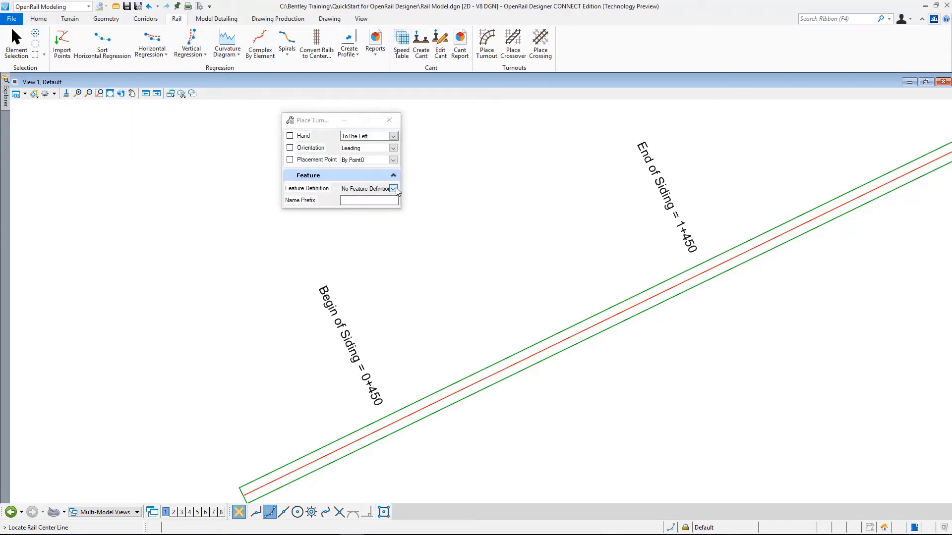
{"action": "left_click", "coordinate": [394, 189]}
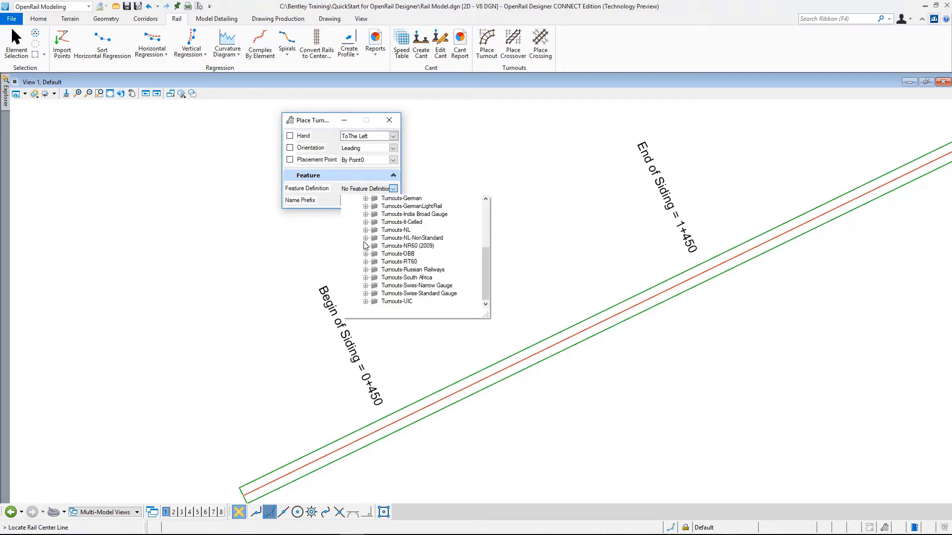
{"action": "scroll", "scroll_direction": "up", "scroll_amount": 3}
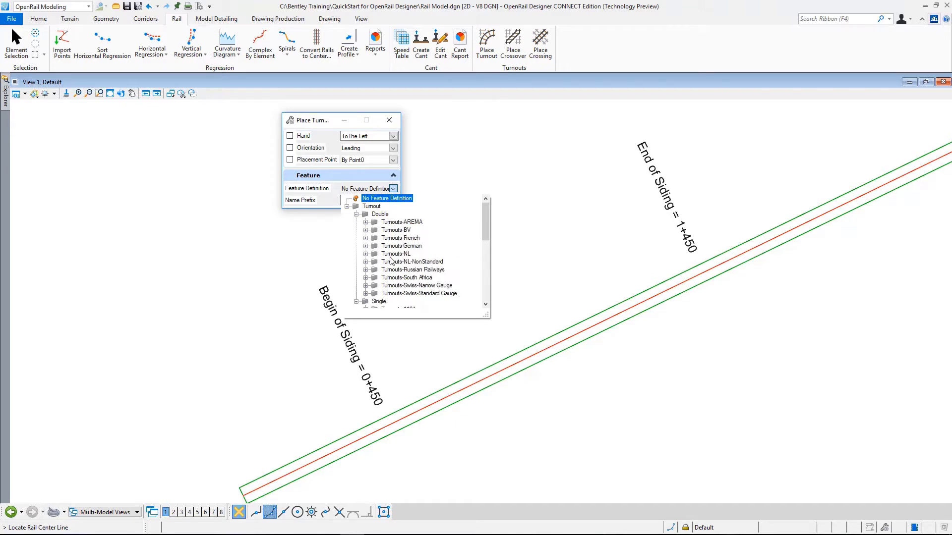
{"action": "mouse_move", "coordinate": [321, 140]}
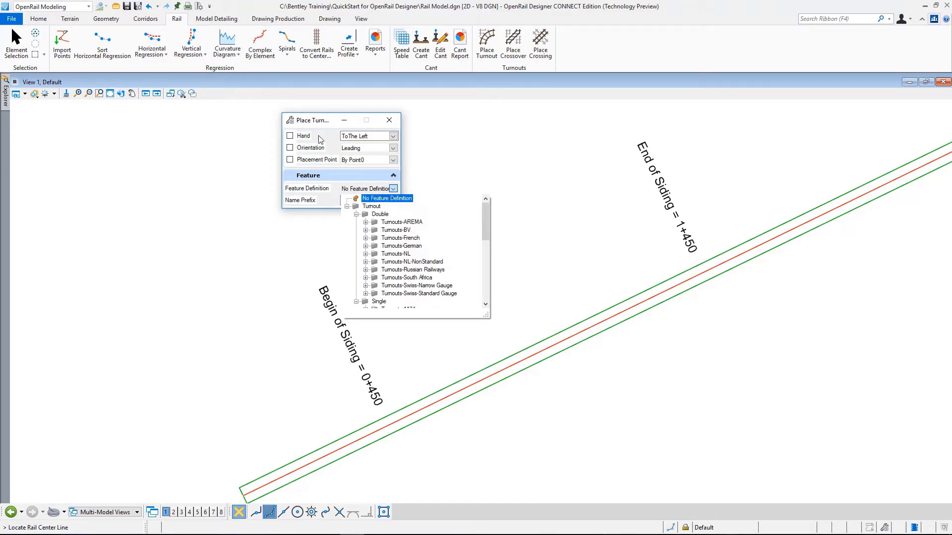
{"action": "left_click", "coordinate": [387, 198]}
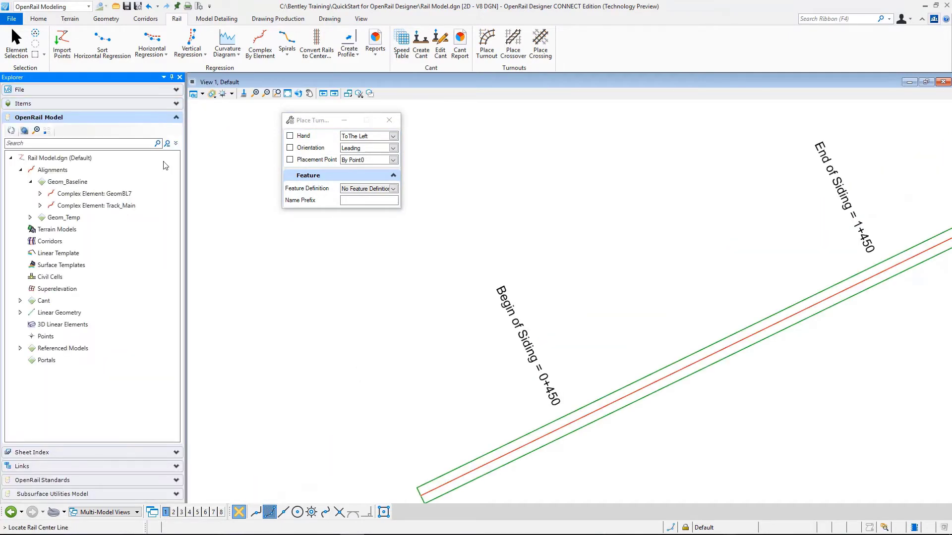
{"action": "mouse_move", "coordinate": [110, 91]}
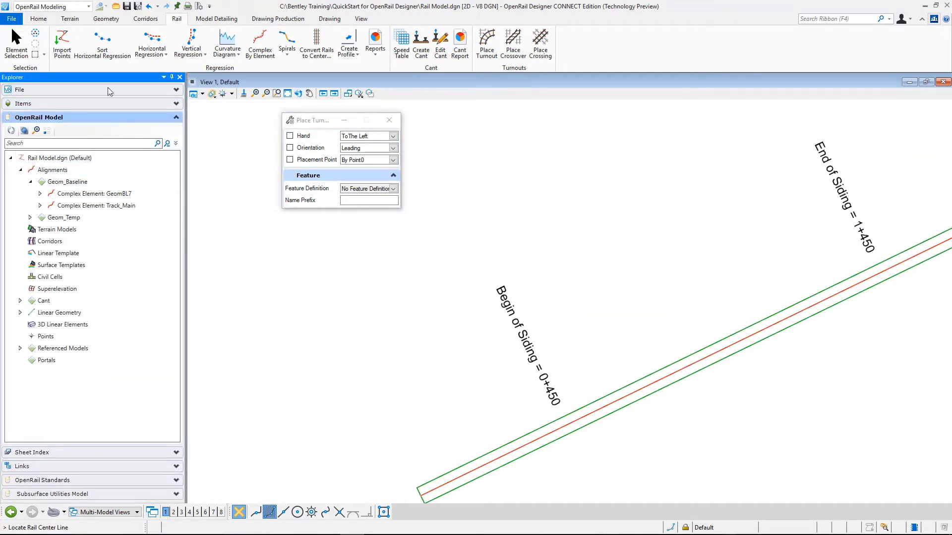
Step: Expand OpenRail Standards > Standards > Libraries in the Explorer
{"action": "left_click", "coordinate": [175, 117]}
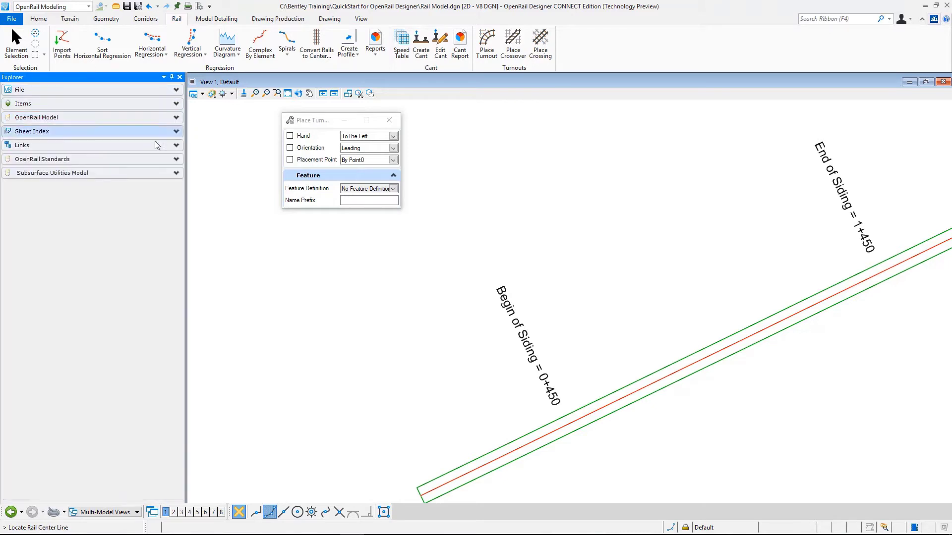
{"action": "left_click", "coordinate": [43, 158]}
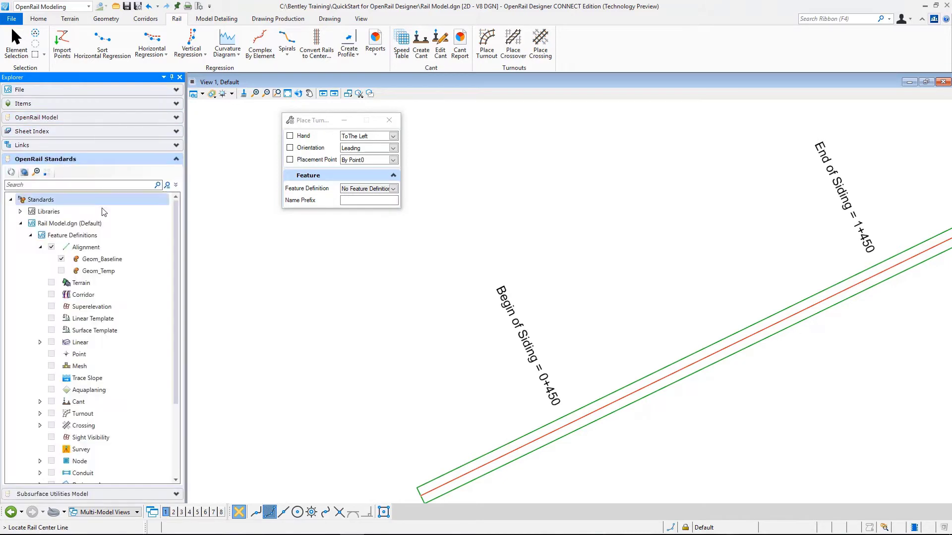
{"action": "left_click", "coordinate": [10, 199]}
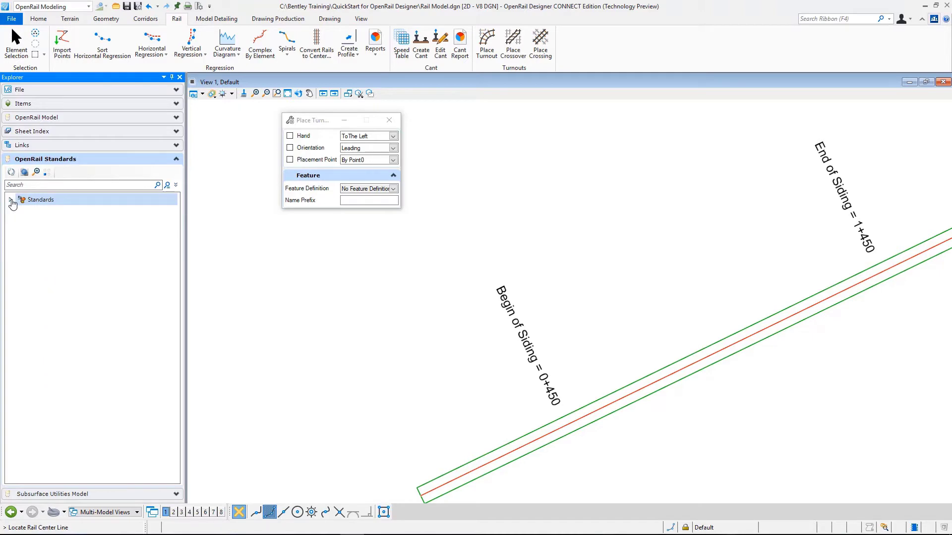
{"action": "left_click", "coordinate": [10, 199]}
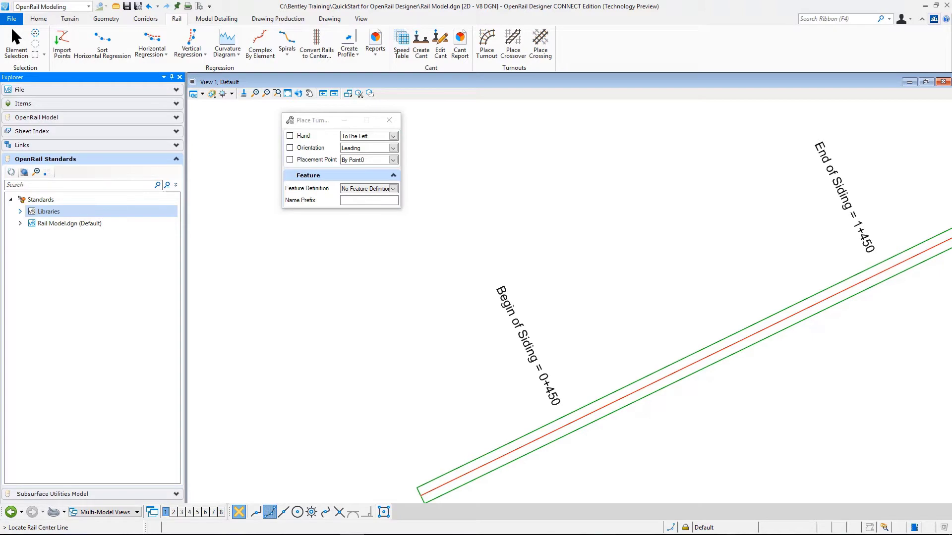
{"action": "left_click", "coordinate": [20, 211]}
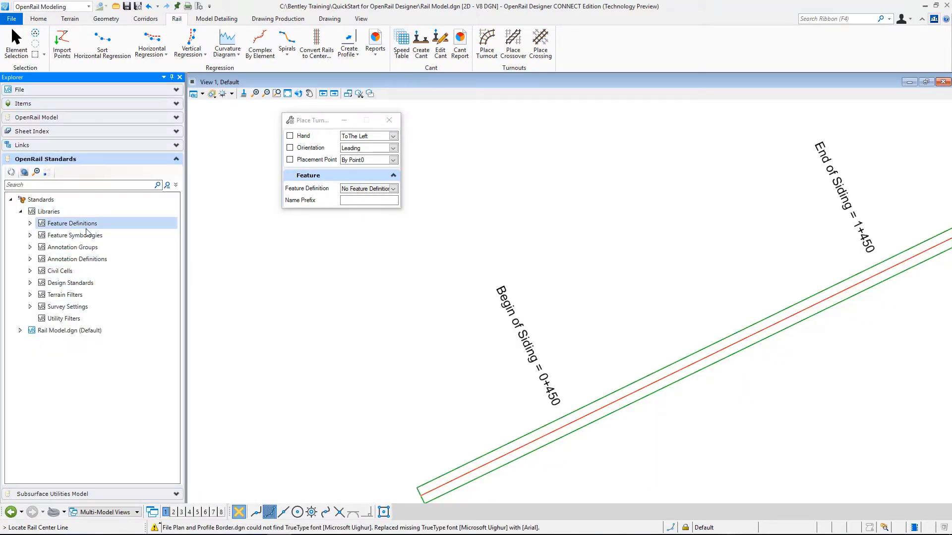
{"action": "left_click", "coordinate": [76, 235]}
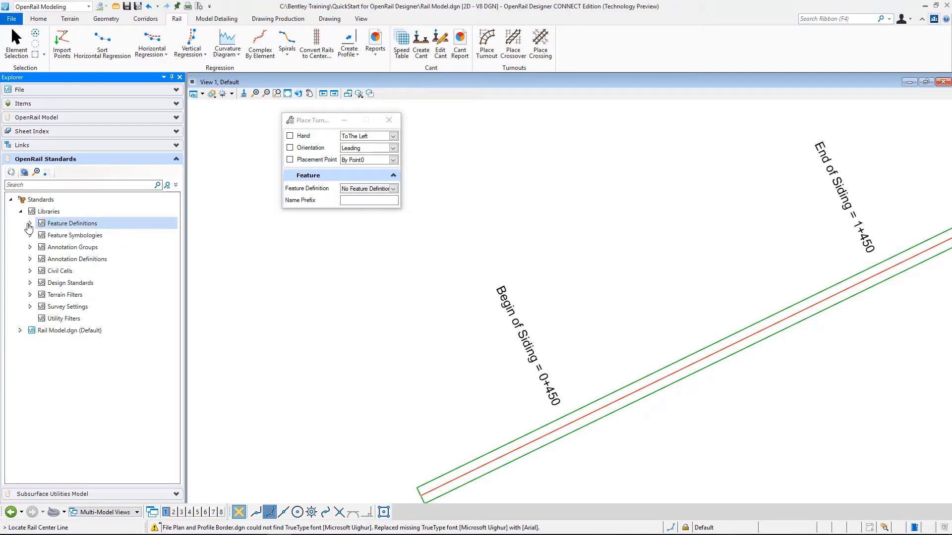
{"action": "left_click", "coordinate": [69, 283]}
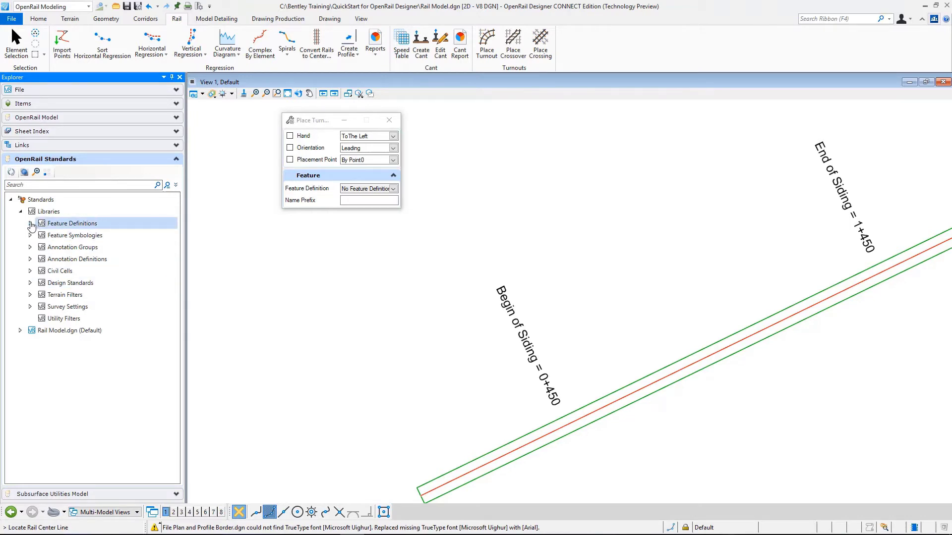
Step: Expand Feature Definitions > Rail > Turnout > Single and open the Turnouts-BV group
{"action": "left_click", "coordinate": [30, 223]}
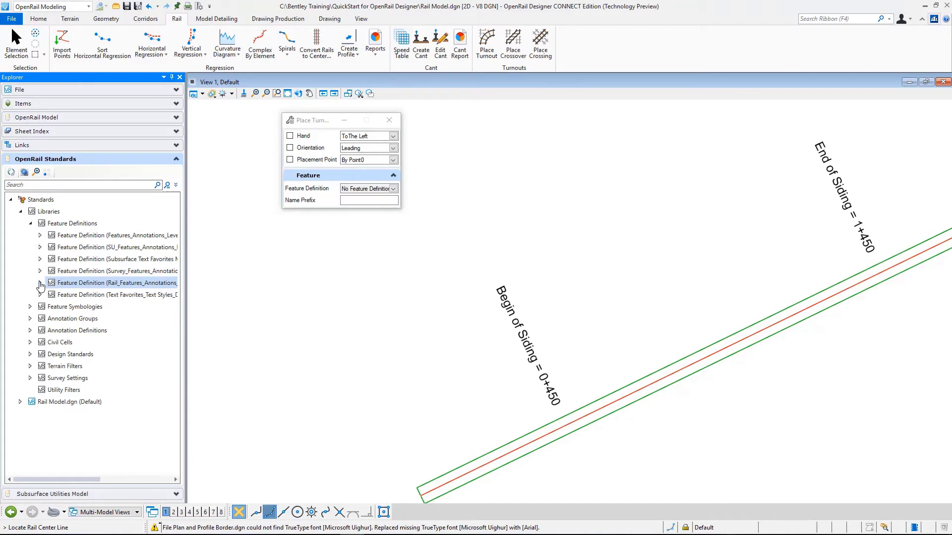
{"action": "left_click", "coordinate": [40, 283]}
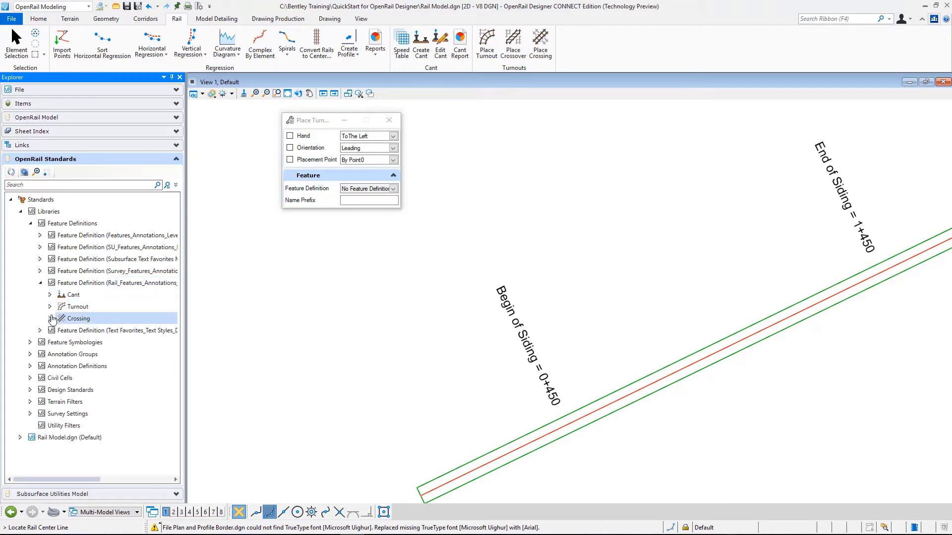
{"action": "left_click", "coordinate": [49, 306]}
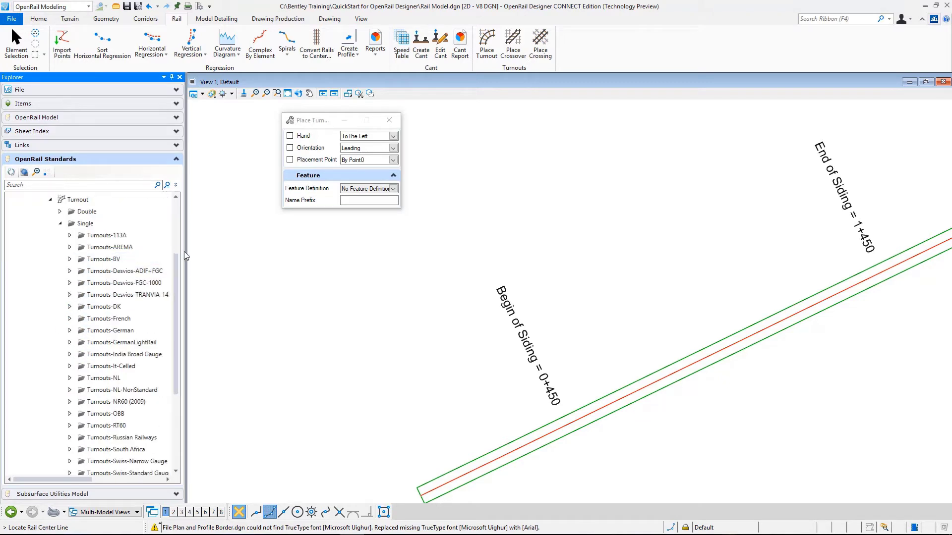
{"action": "left_click", "coordinate": [106, 236]}
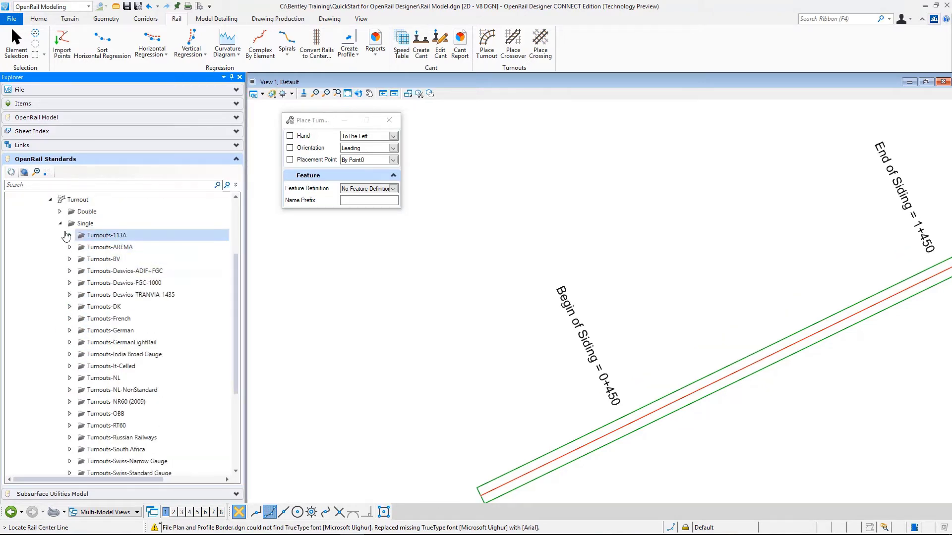
{"action": "left_click", "coordinate": [103, 259]}
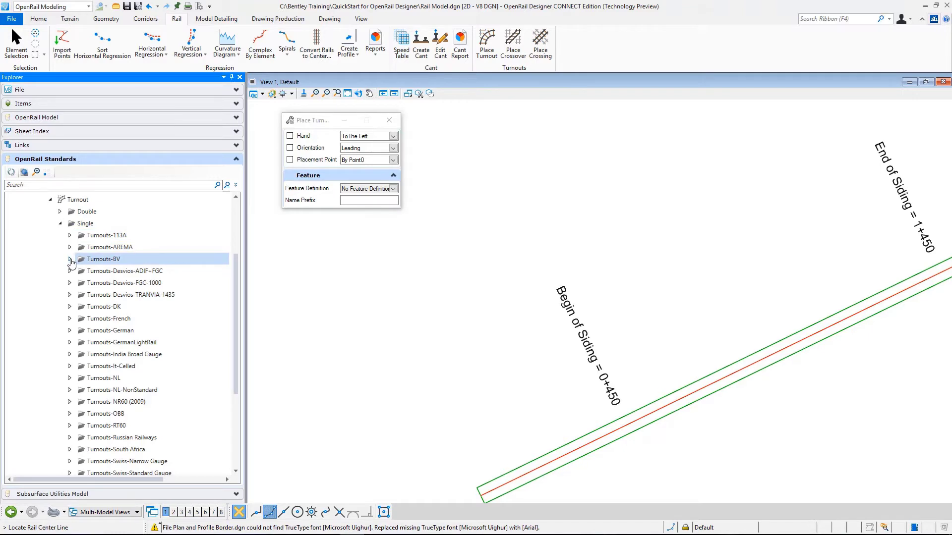
{"action": "left_click", "coordinate": [70, 259]}
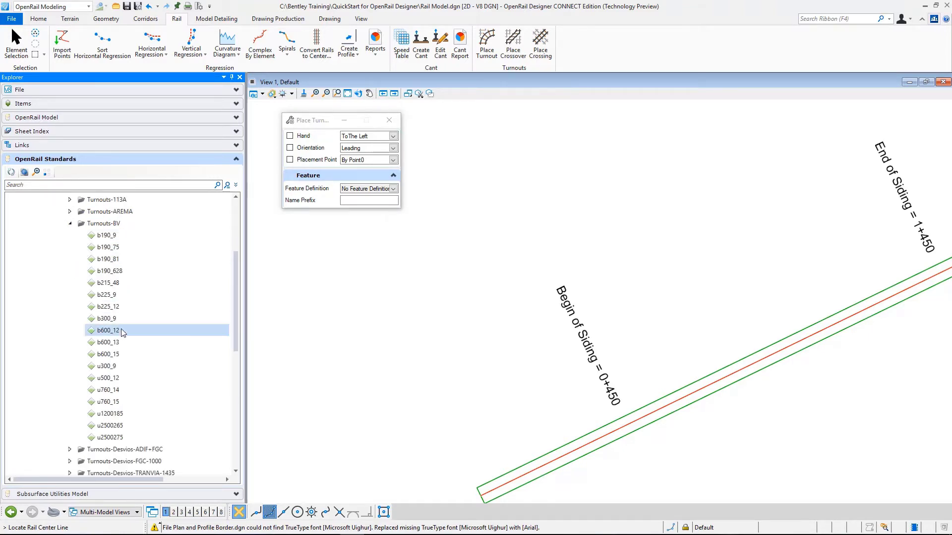
Step: Show the b300_9 turnout's properties and expand its geometry and branch values
{"action": "right_click", "coordinate": [107, 318]}
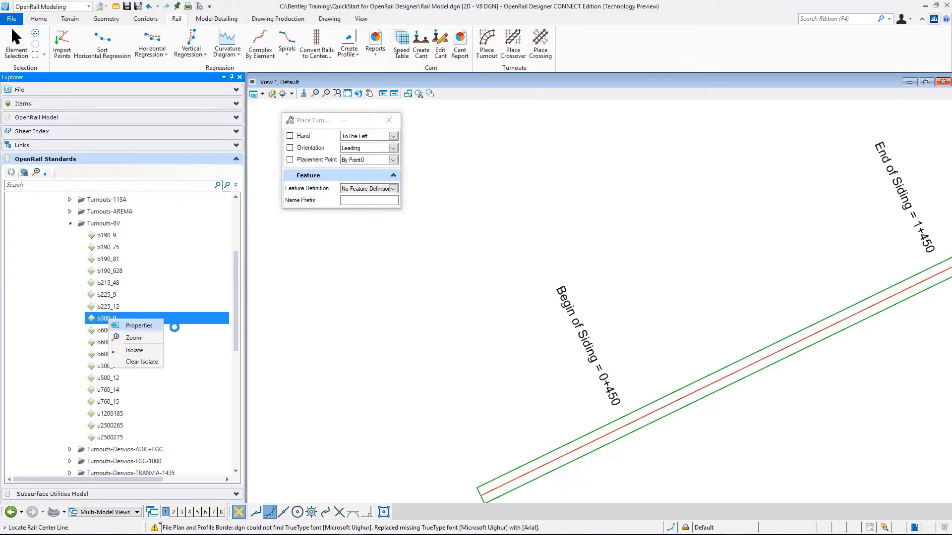
{"action": "left_click", "coordinate": [139, 325]}
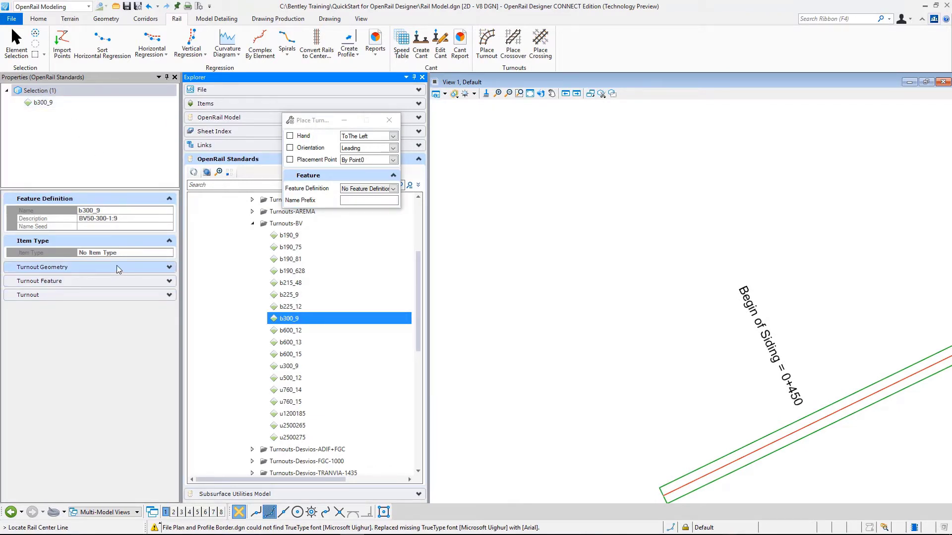
{"action": "left_click", "coordinate": [88, 266]}
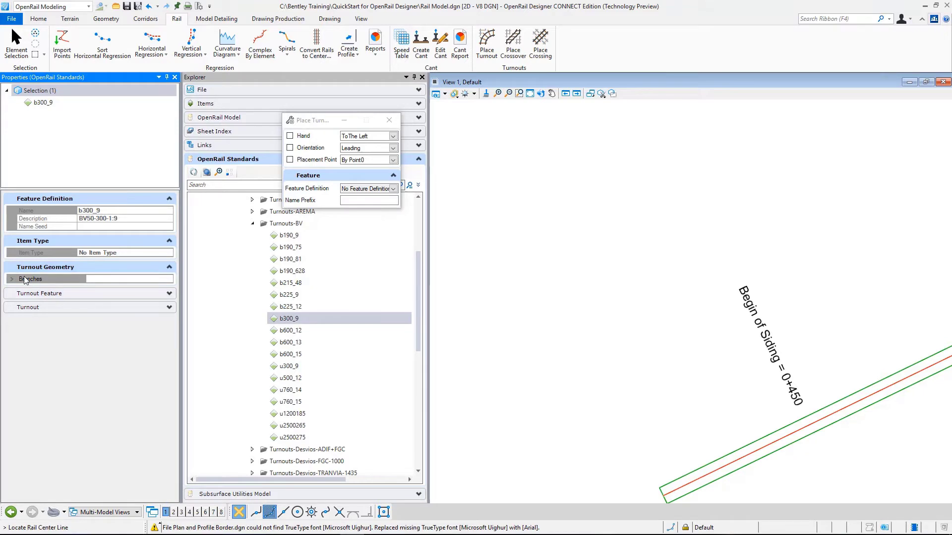
{"action": "left_click", "coordinate": [11, 278]}
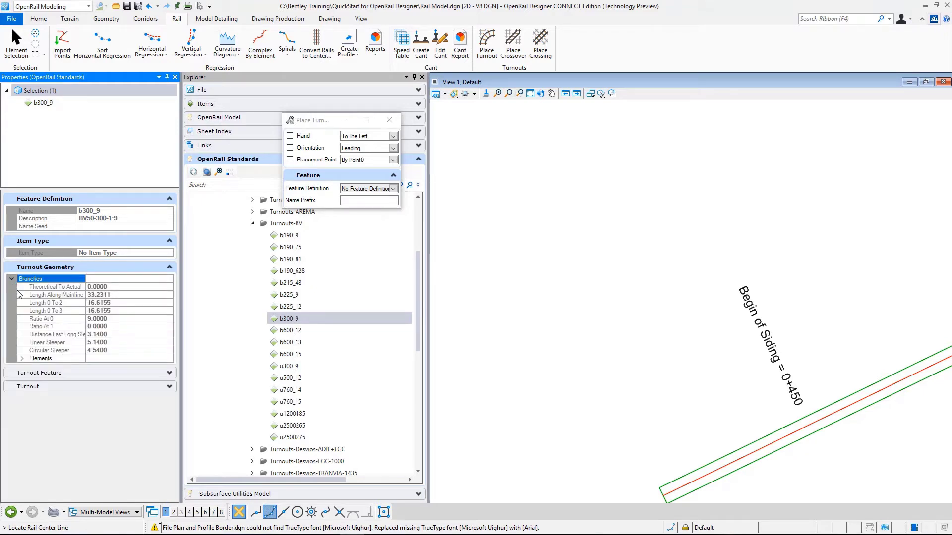
{"action": "mouse_move", "coordinate": [105, 294]}
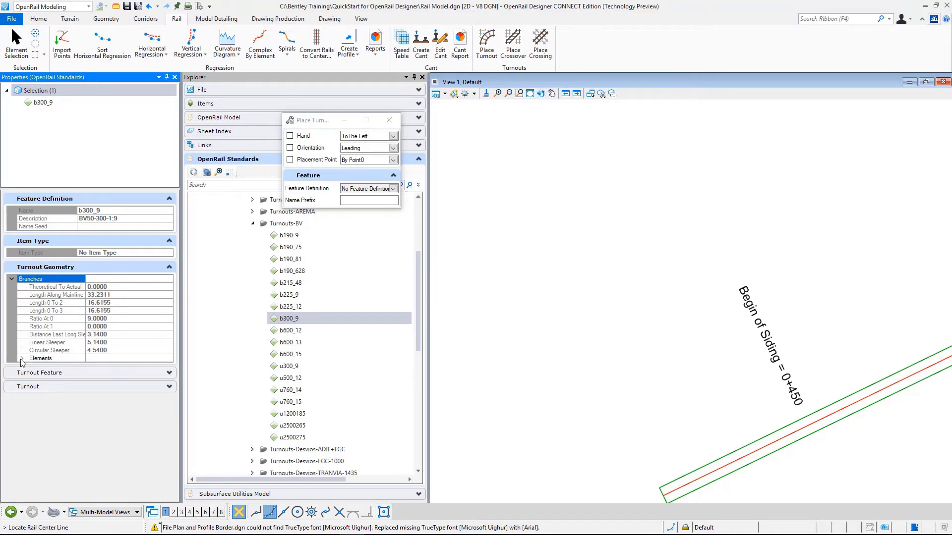
Step: Expand the geometry elements and bending details, checking distance to last long sleeper
{"action": "left_click", "coordinate": [21, 358]}
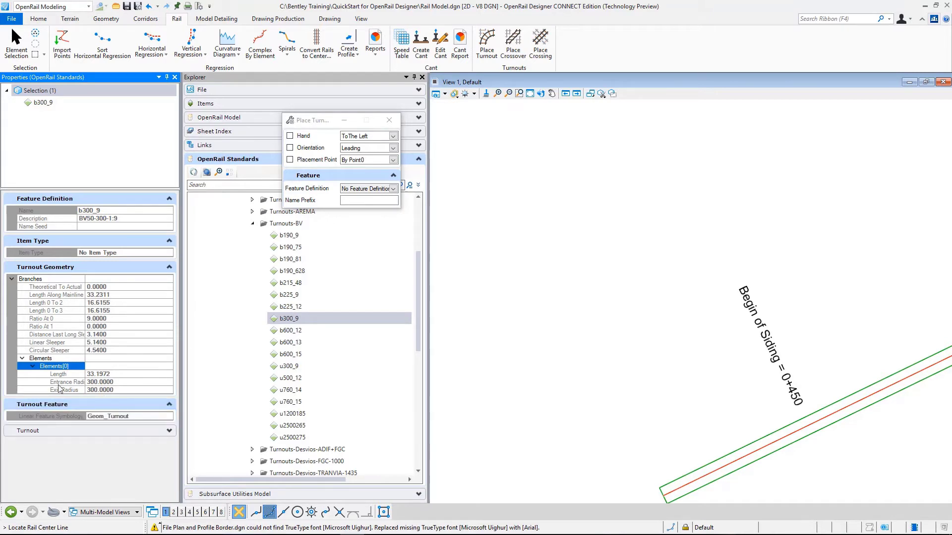
{"action": "left_click", "coordinate": [88, 431]}
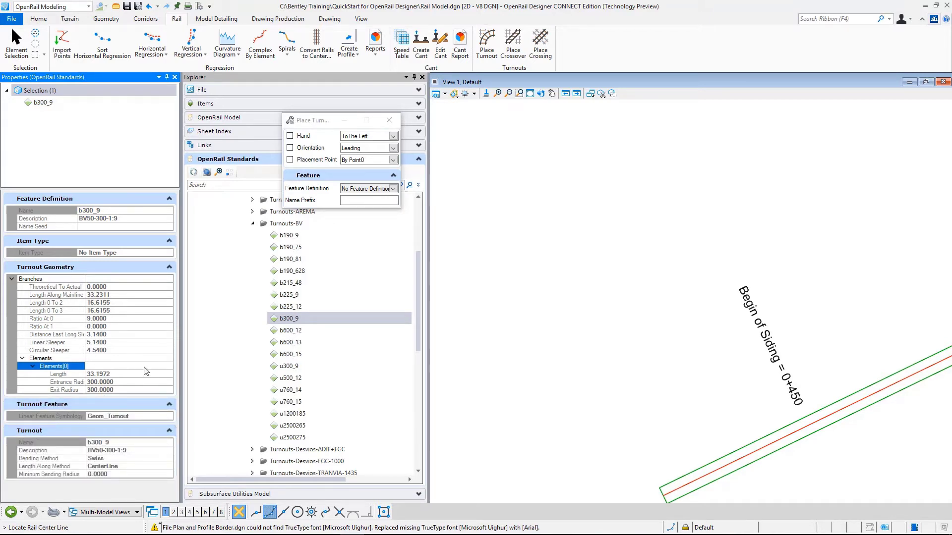
{"action": "mouse_move", "coordinate": [136, 362]}
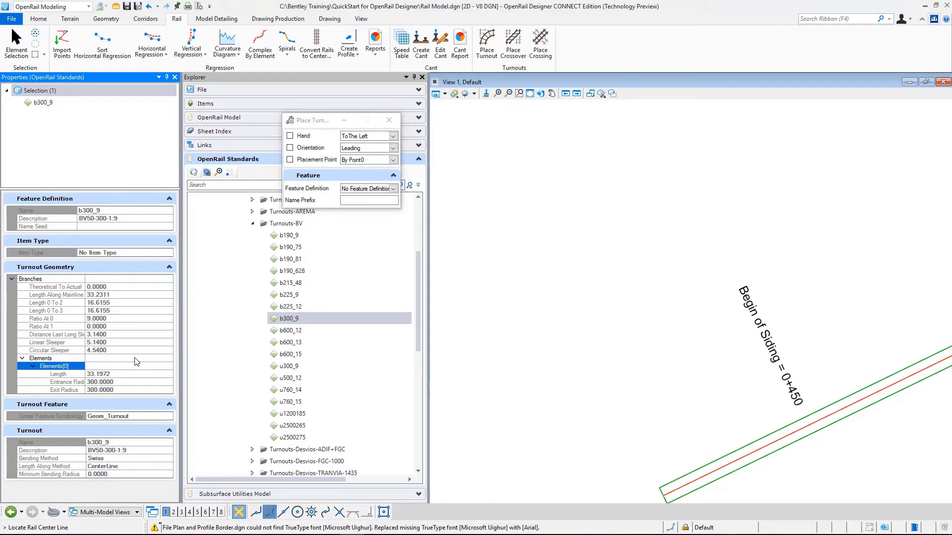
{"action": "mouse_move", "coordinate": [92, 453]}
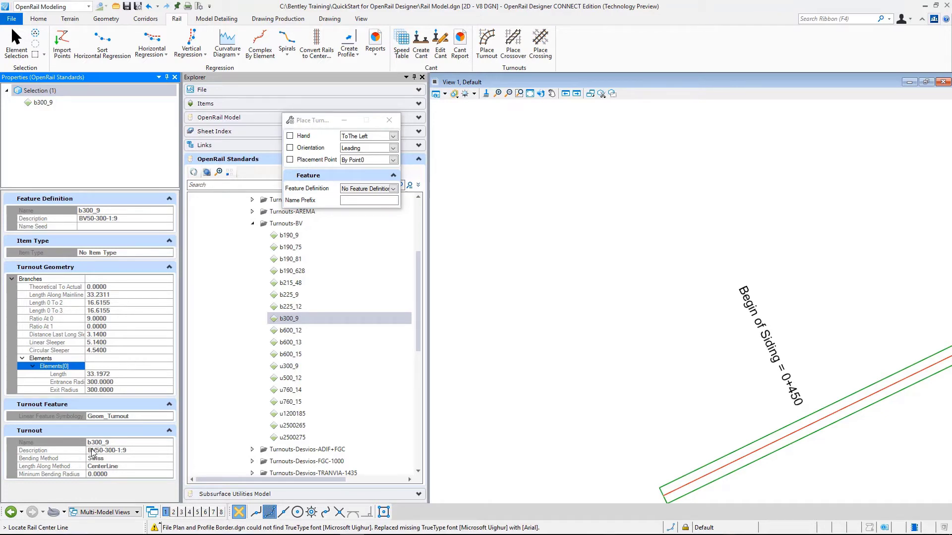
{"action": "left_click", "coordinate": [289, 236]}
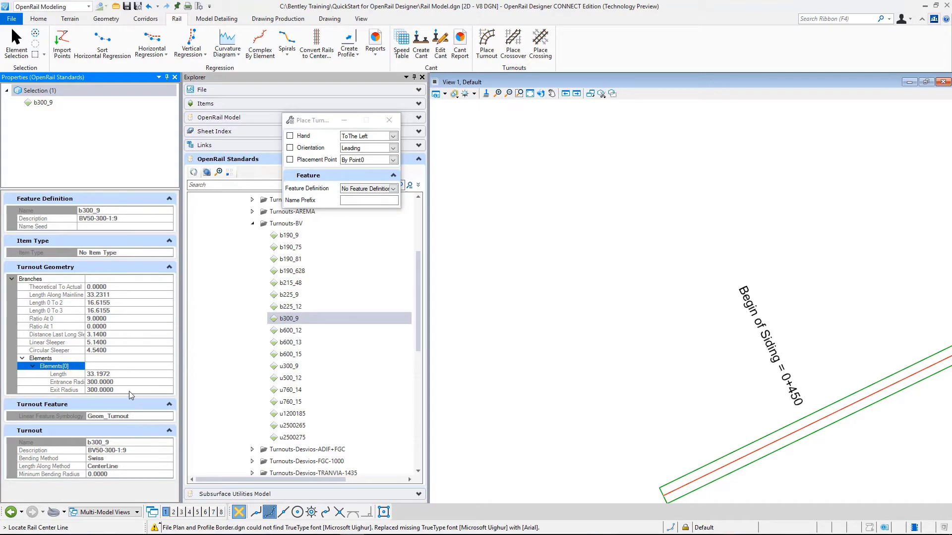
{"action": "mouse_move", "coordinate": [83, 380]}
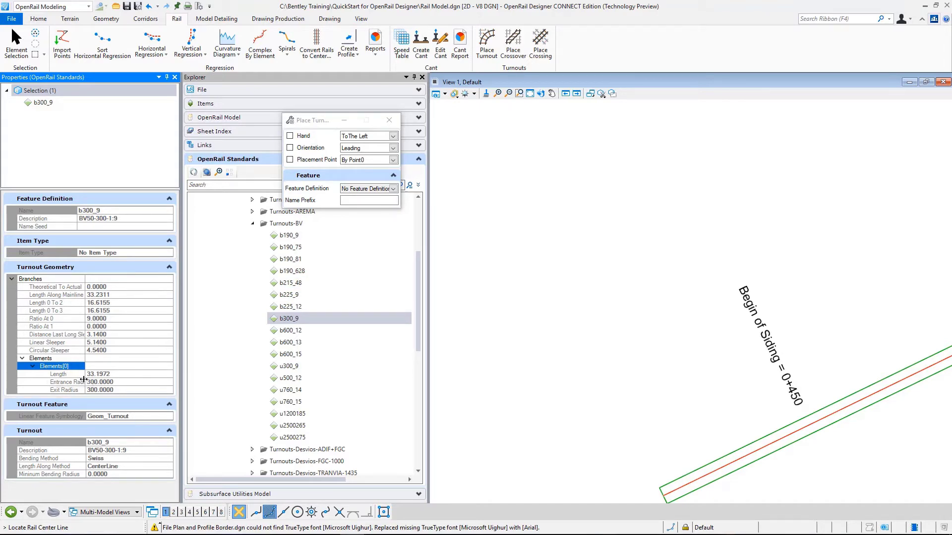
{"action": "mouse_move", "coordinate": [60, 410]}
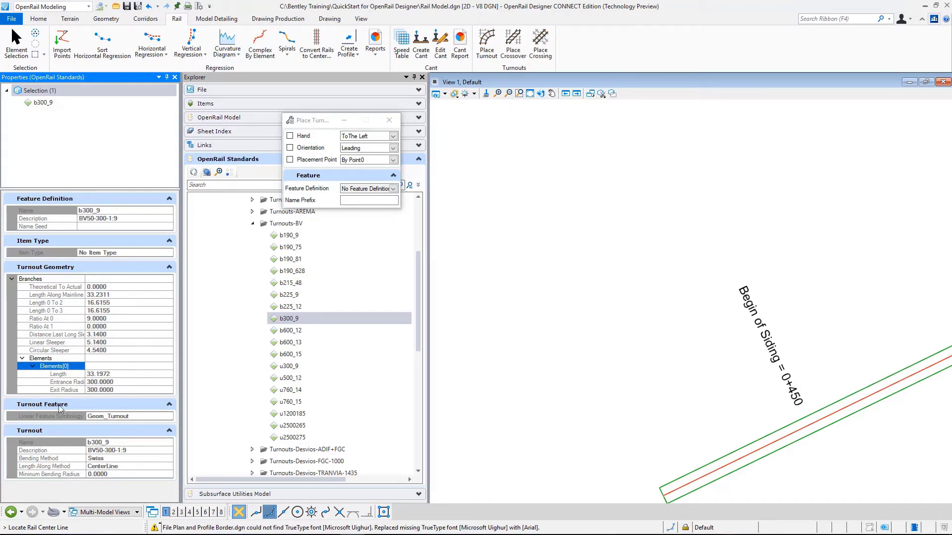
{"action": "mouse_move", "coordinate": [92, 391]}
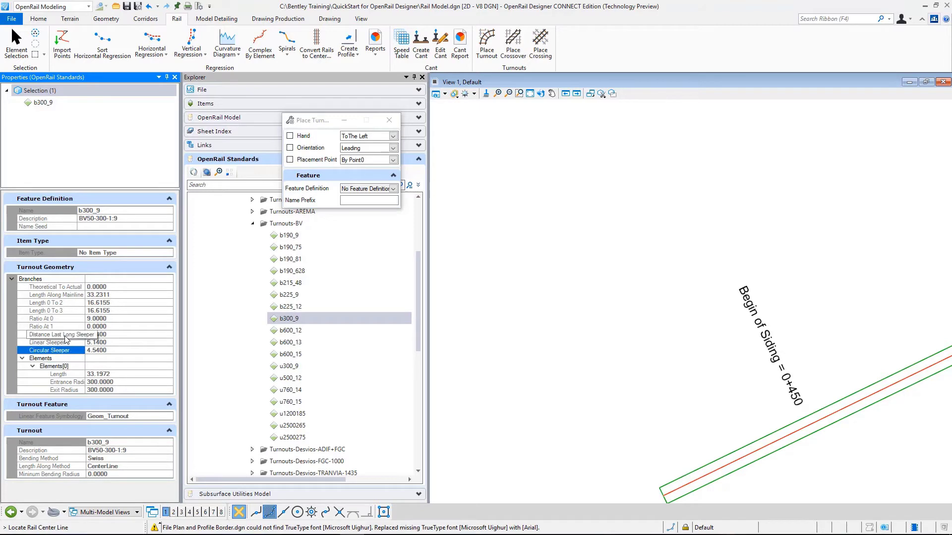
{"action": "left_click", "coordinate": [61, 334]}
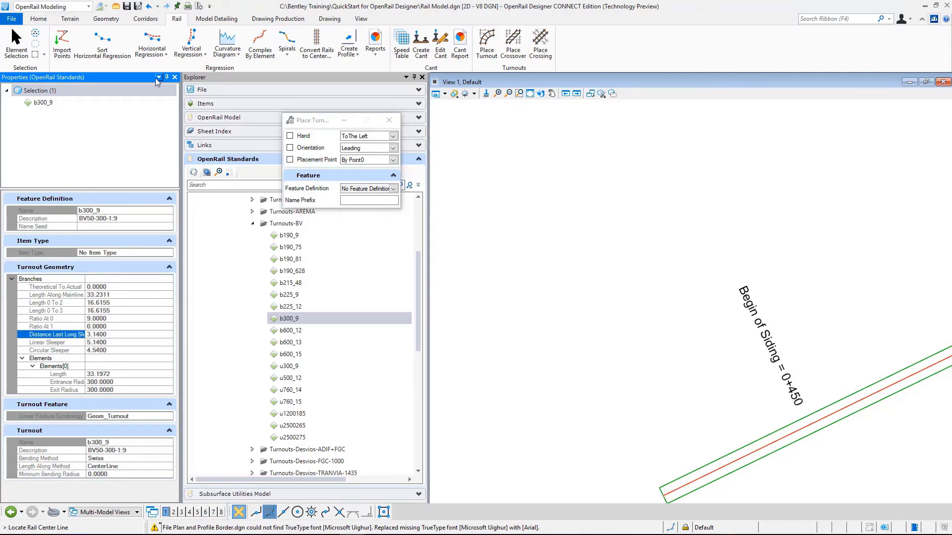
{"action": "mouse_move", "coordinate": [175, 78]}
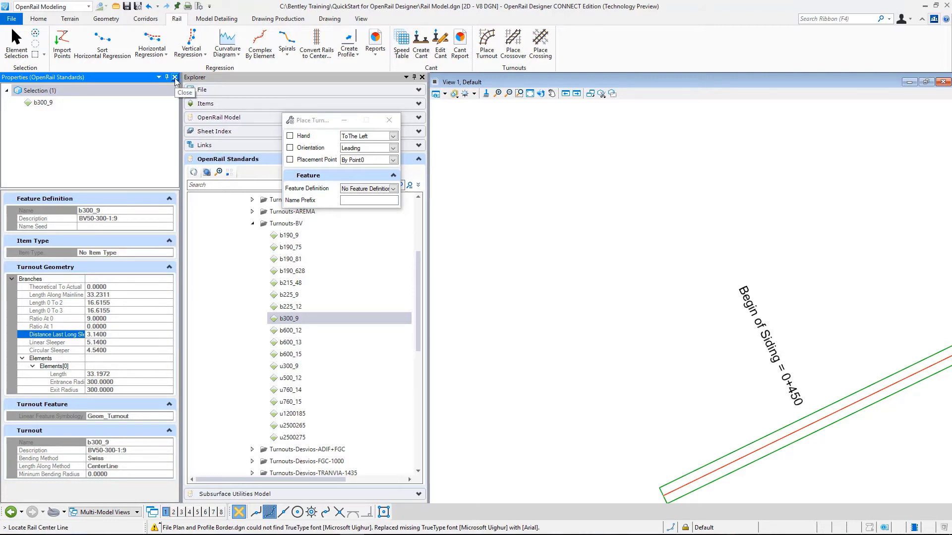
Step: Close Properties, choose b300_9 as the turnout definition and list its placement points
{"action": "left_click", "coordinate": [175, 77]}
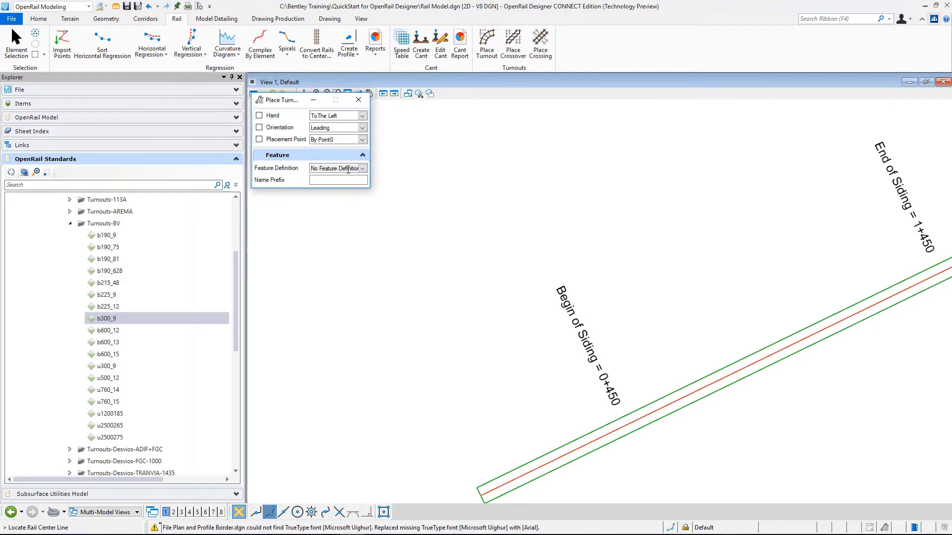
{"action": "left_click", "coordinate": [363, 168]}
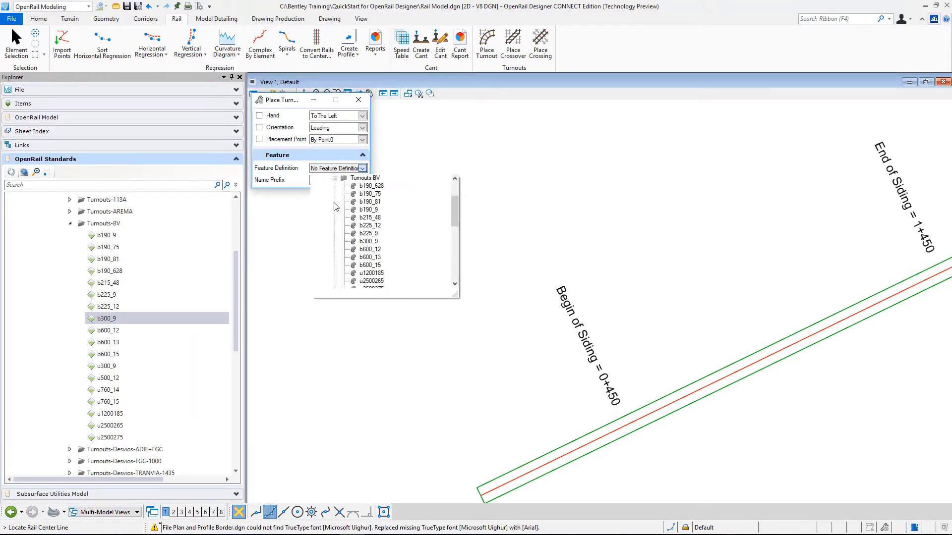
{"action": "scroll", "scroll_direction": "down", "scroll_amount": 3}
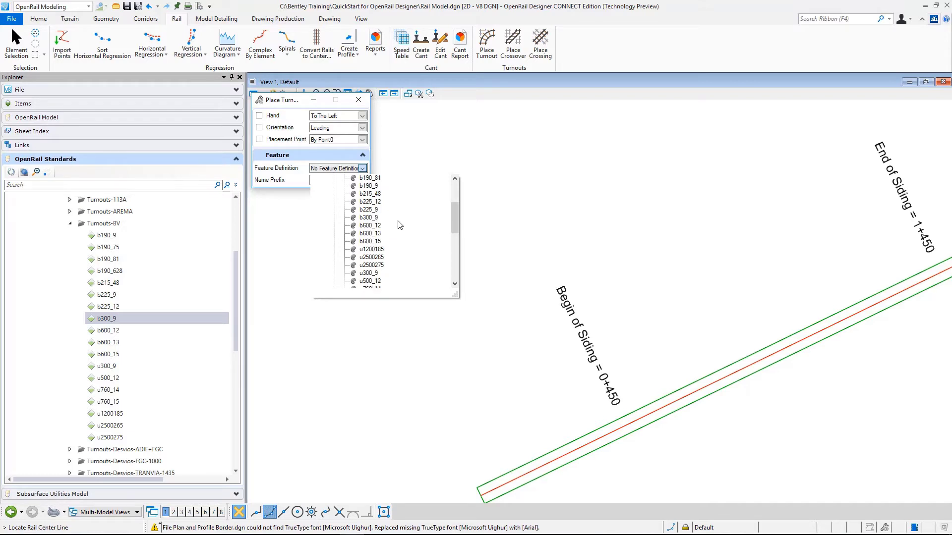
{"action": "left_click", "coordinate": [369, 217]}
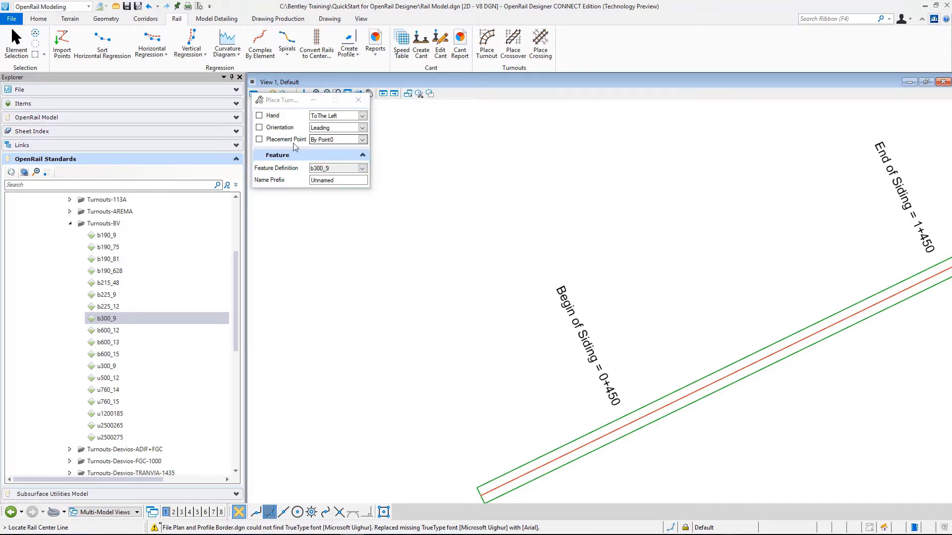
{"action": "mouse_move", "coordinate": [280, 117]}
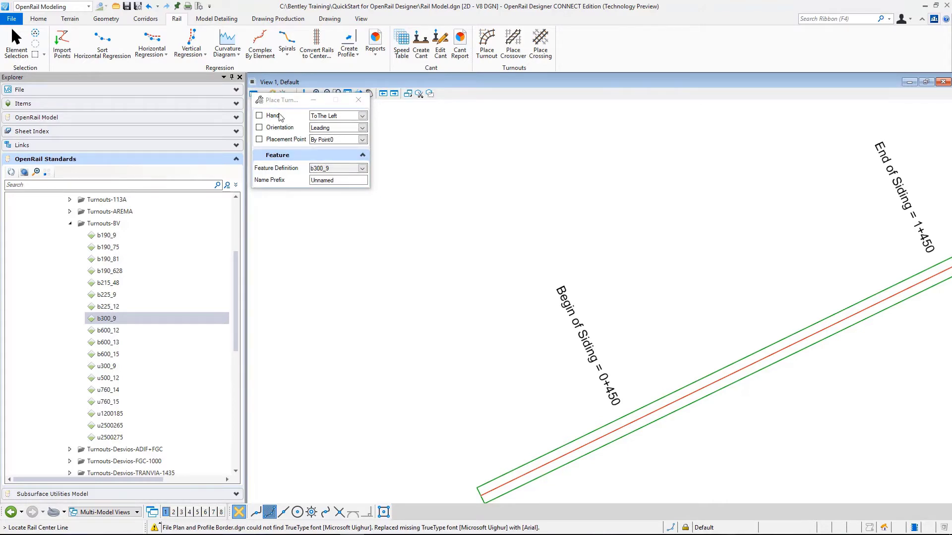
{"action": "mouse_move", "coordinate": [330, 139]}
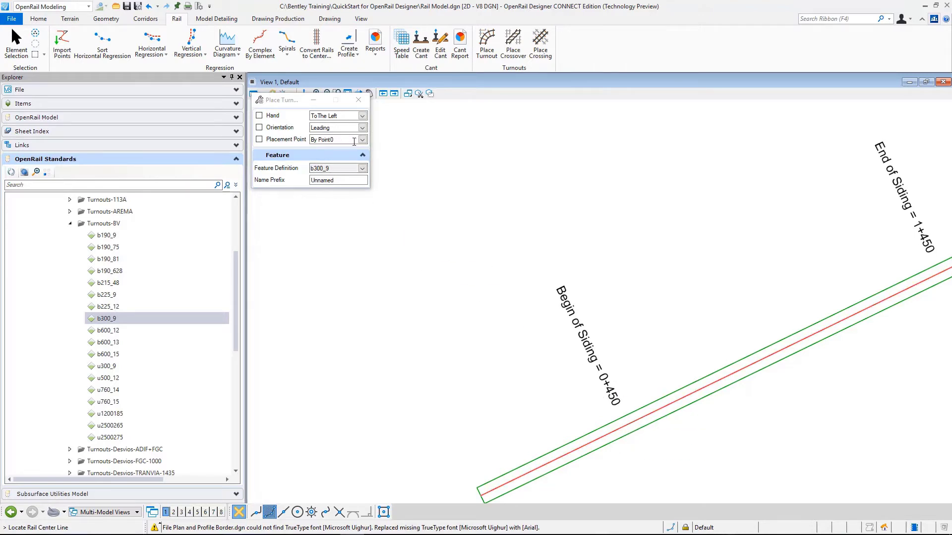
{"action": "left_click", "coordinate": [362, 140]}
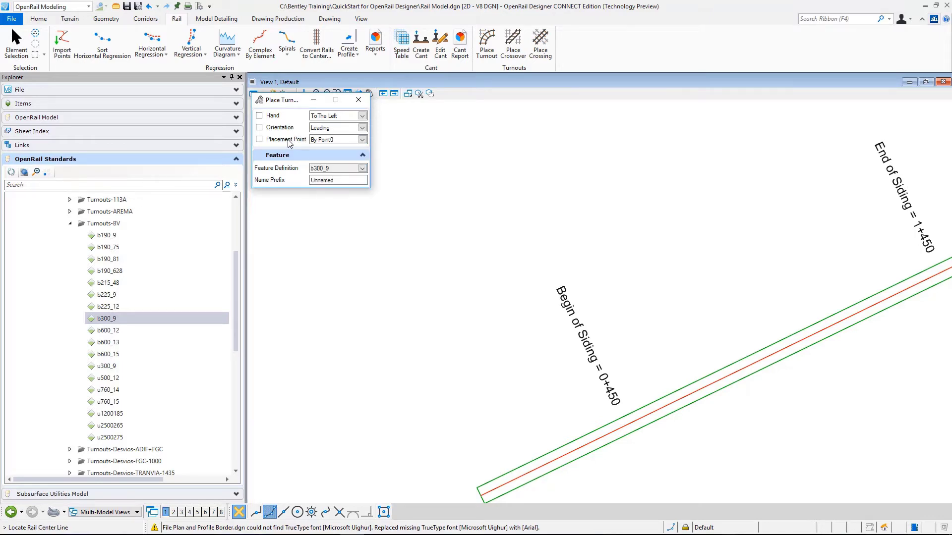
{"action": "left_click", "coordinate": [362, 139]}
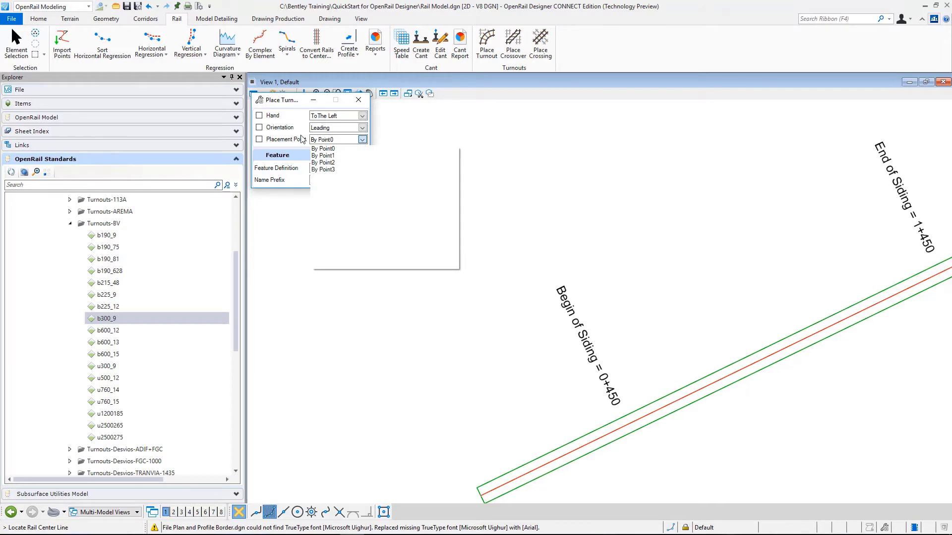
Step: Keep Point0, pick the main rail centerline and lock the toe point at station 450
{"action": "left_click", "coordinate": [323, 147]}
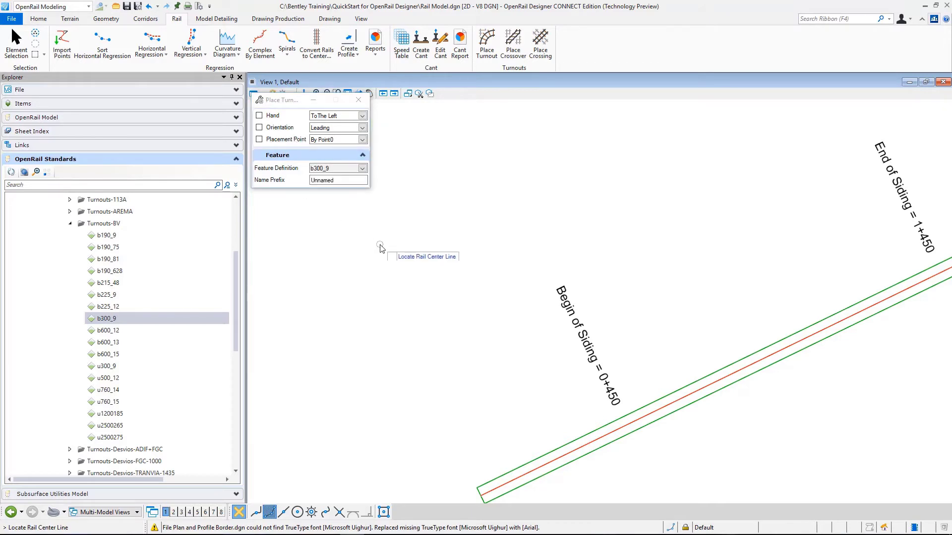
{"action": "mouse_move", "coordinate": [386, 232]}
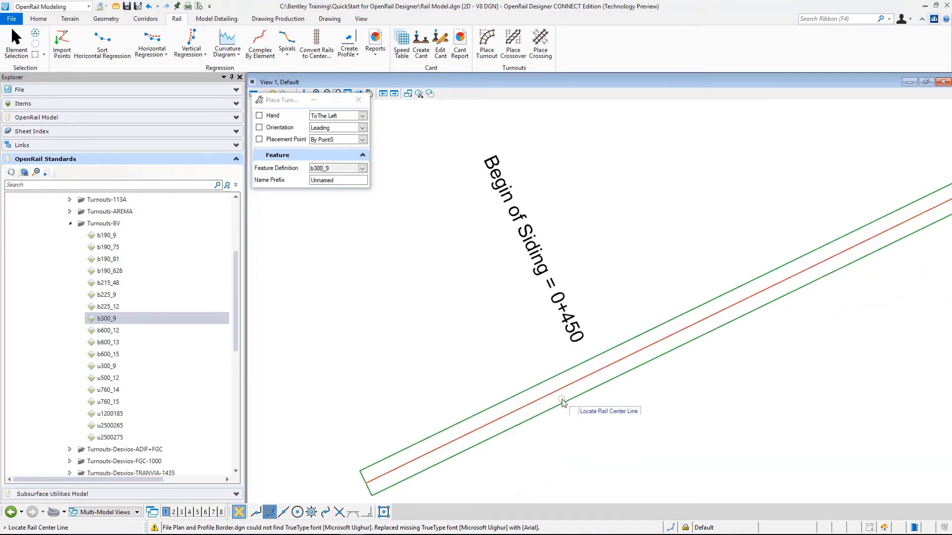
{"action": "left_click", "coordinate": [562, 402]}
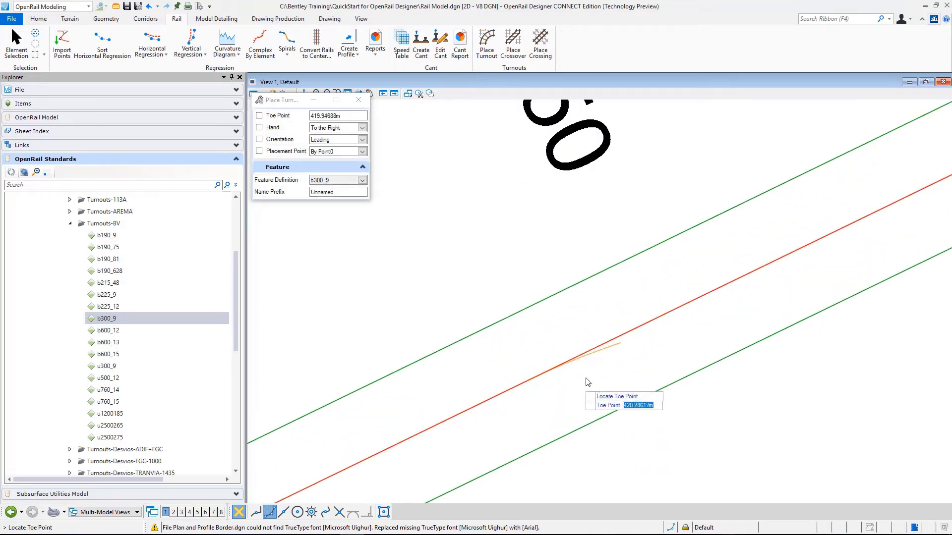
{"action": "mouse_move", "coordinate": [549, 405]}
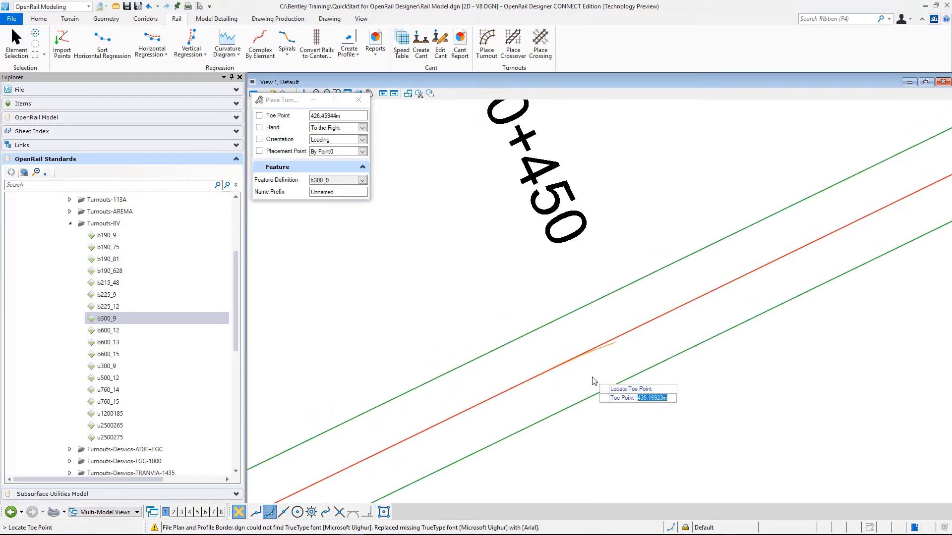
{"action": "mouse_move", "coordinate": [605, 373]}
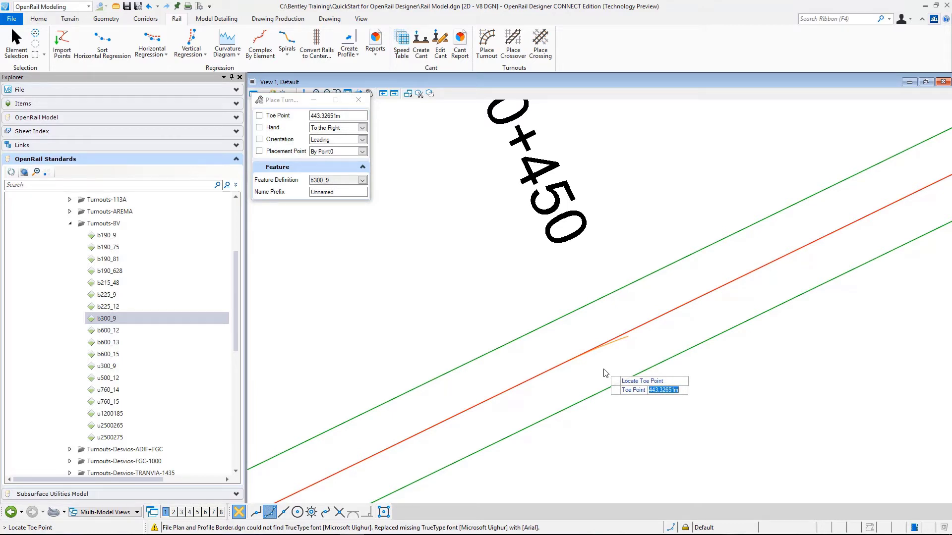
{"action": "type", "text": "45"}
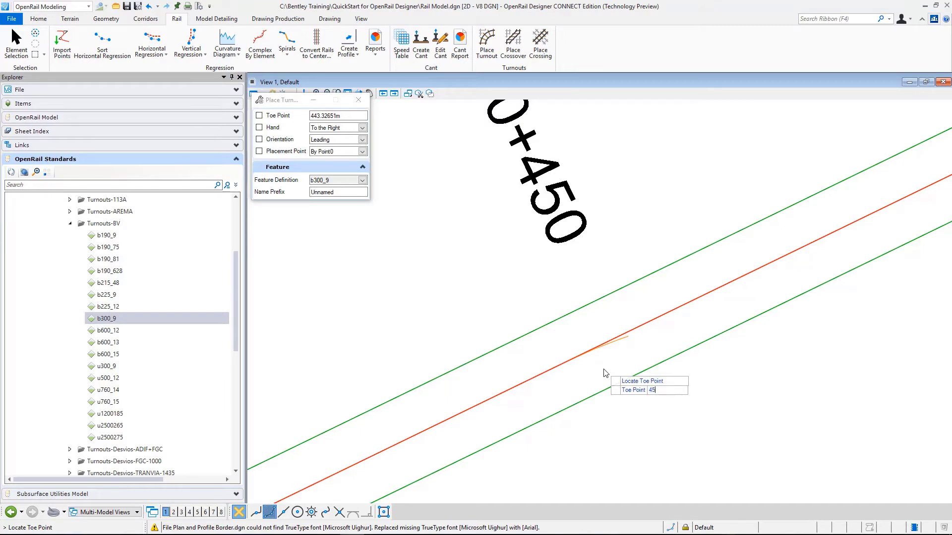
{"action": "type", "text": "450.00000m"}
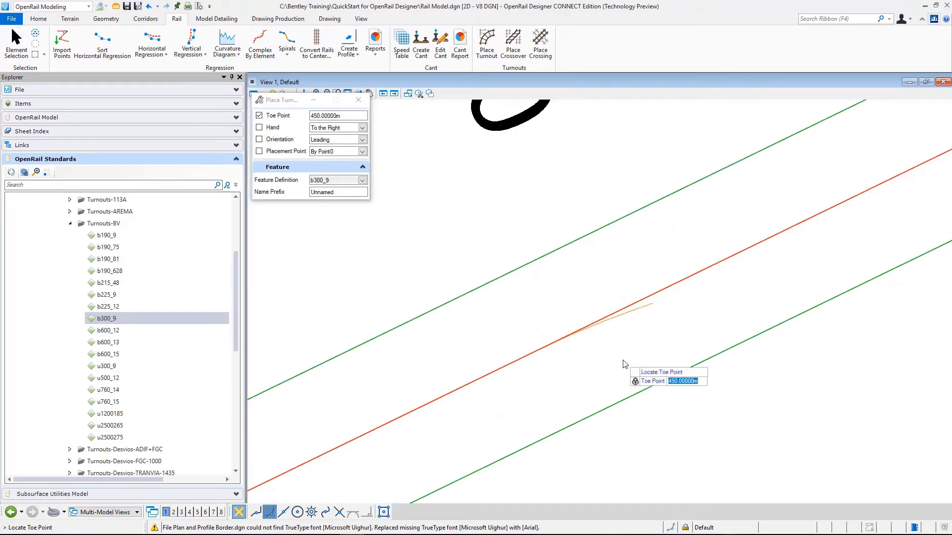
{"action": "left_click", "coordinate": [626, 364]}
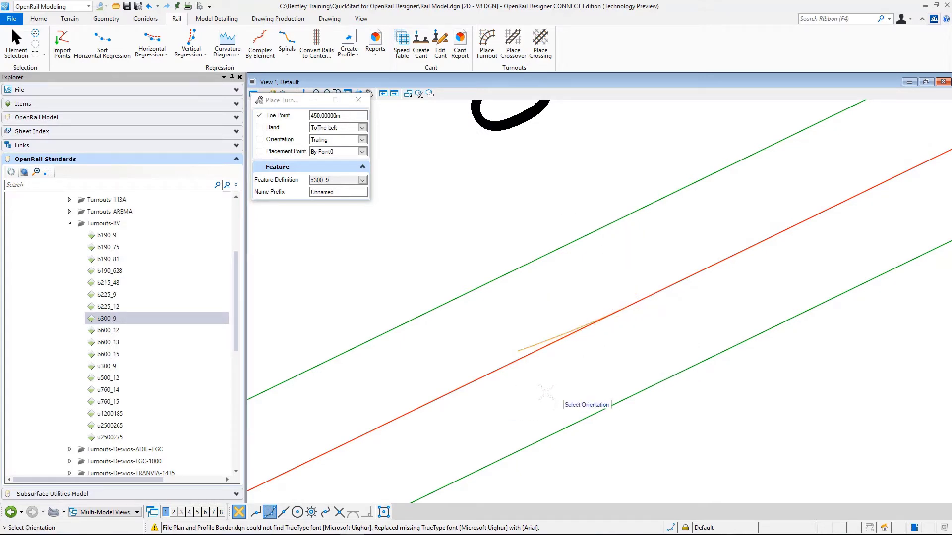
{"action": "mouse_move", "coordinate": [692, 382]}
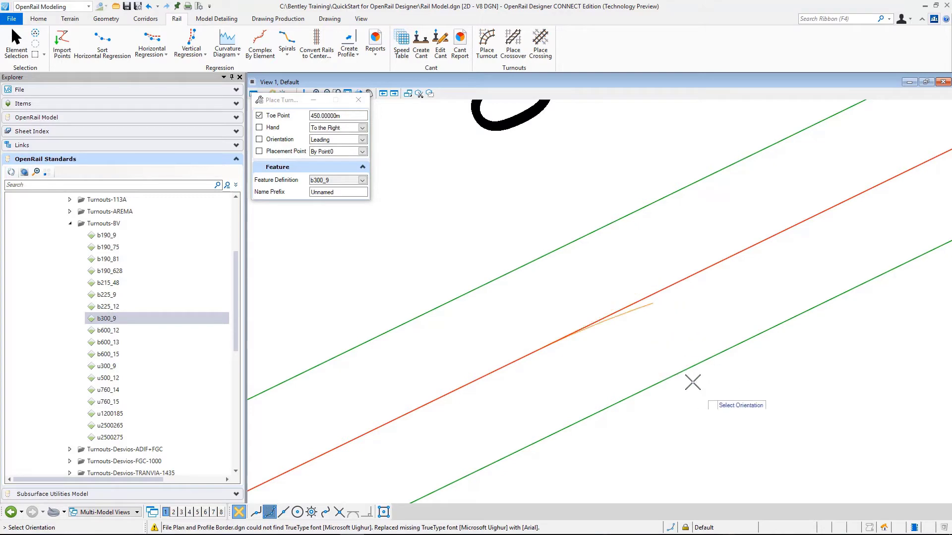
{"action": "mouse_move", "coordinate": [767, 430]}
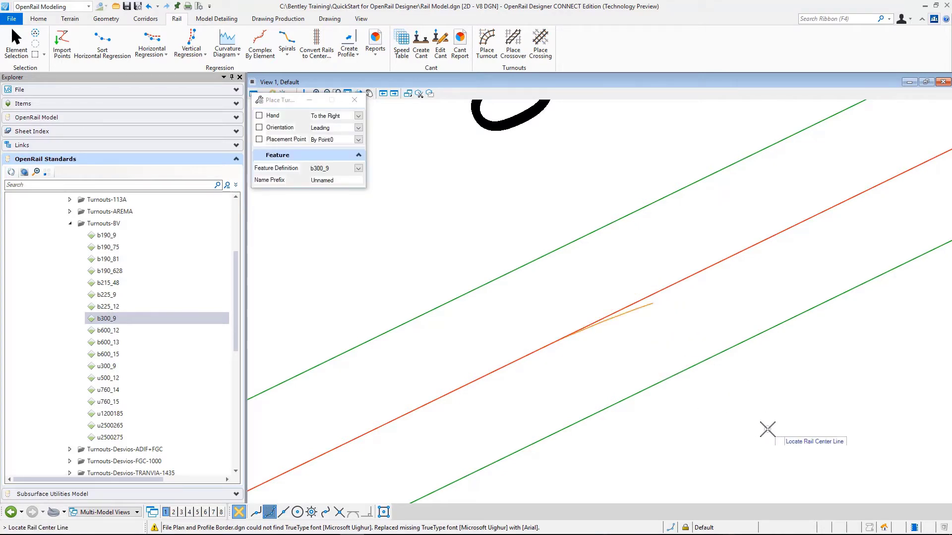
{"action": "mouse_move", "coordinate": [637, 391]}
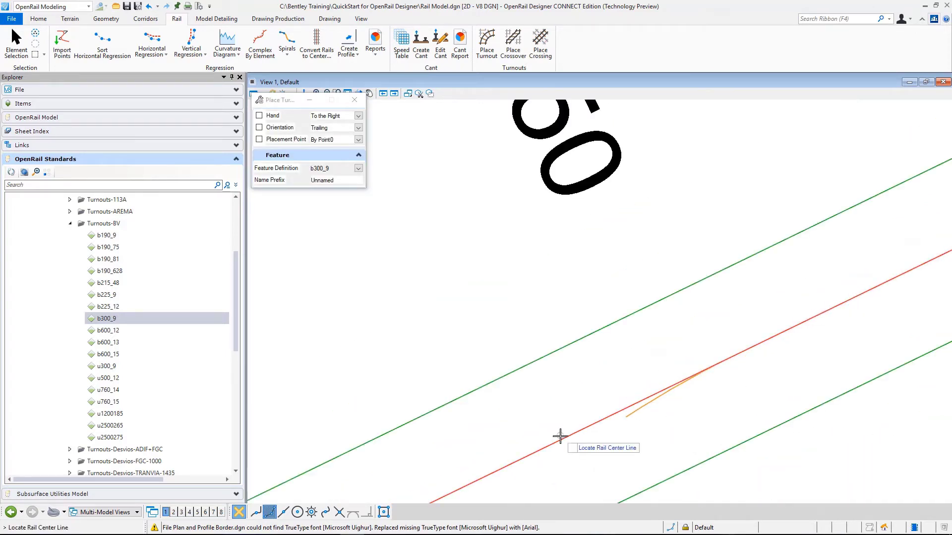
{"action": "mouse_move", "coordinate": [675, 282]}
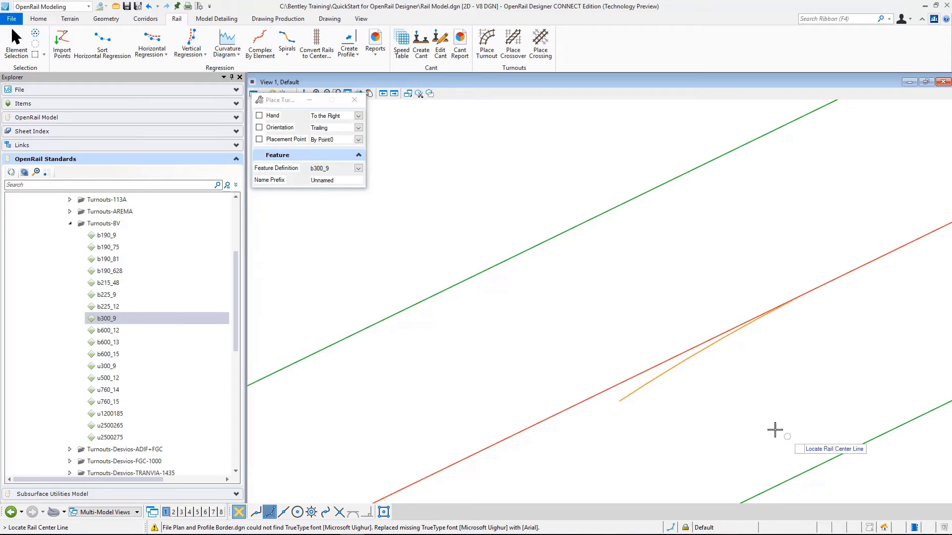
Step: Attach the b300_9 turnout to the main rail centerline to finish placing it
{"action": "left_click", "coordinate": [16, 43]}
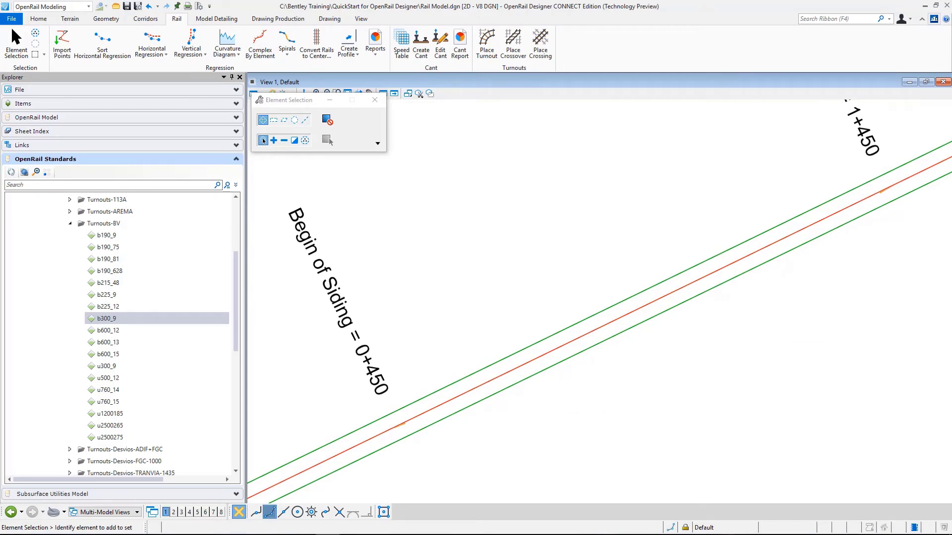
{"action": "mouse_move", "coordinate": [534, 296]}
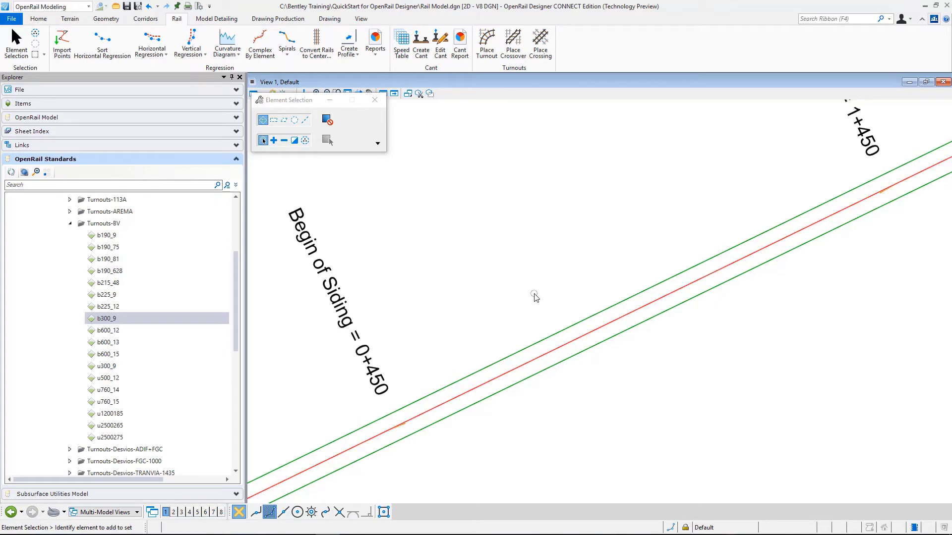
{"action": "mouse_move", "coordinate": [391, 396]}
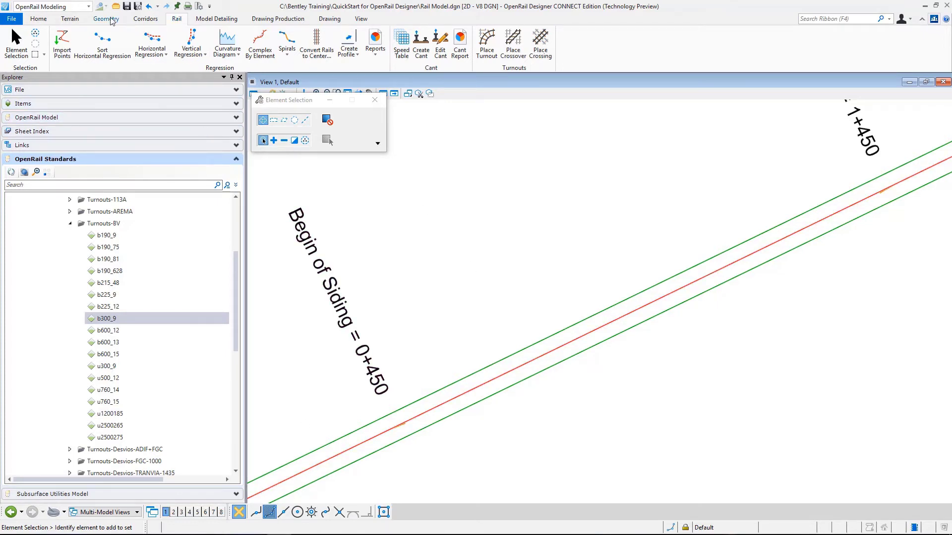
{"action": "mouse_move", "coordinate": [109, 21]}
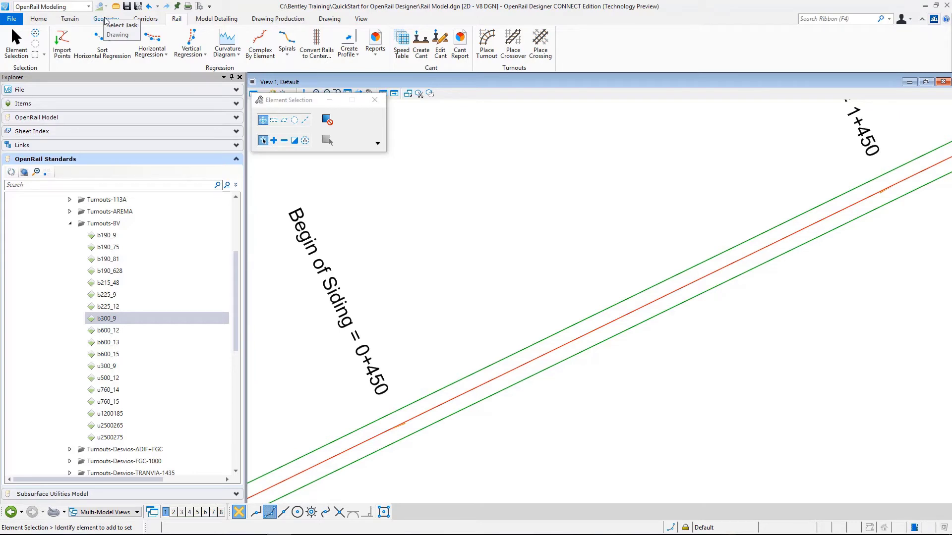
Step: Switch to the Geometry tools for horizontal geometry creation
{"action": "left_click", "coordinate": [106, 19]}
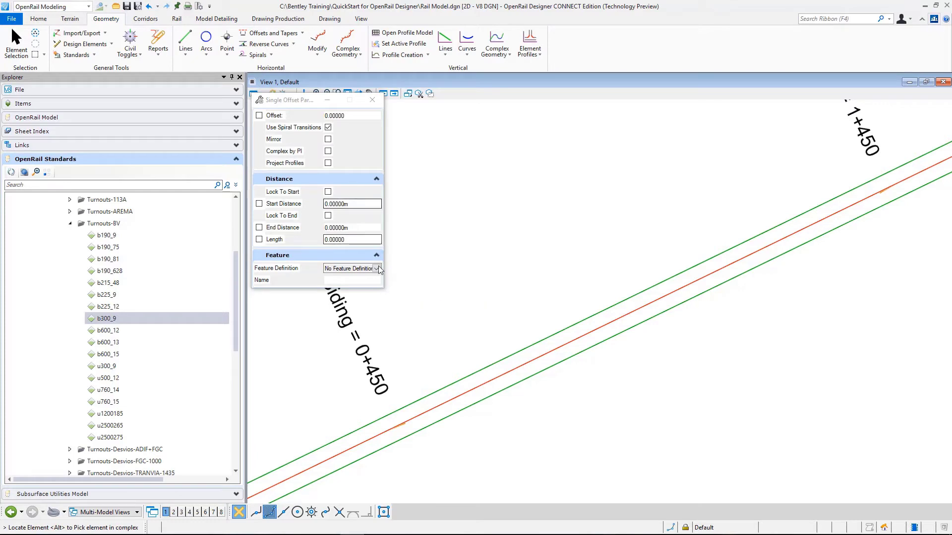
Step: Offset the main rail centerline by 5 m using the Geom_Baseline_Secondary feature definition
{"action": "left_click", "coordinate": [377, 269]}
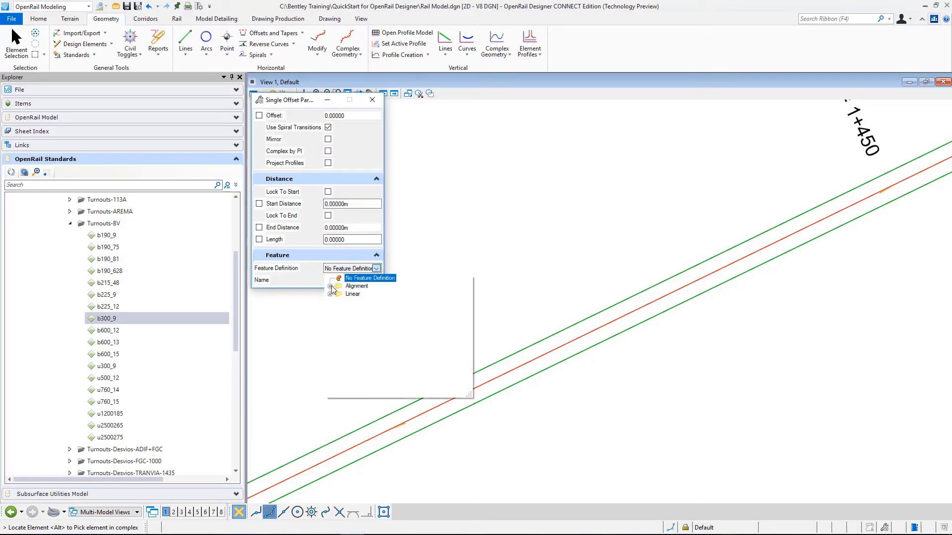
{"action": "left_click", "coordinate": [335, 286]}
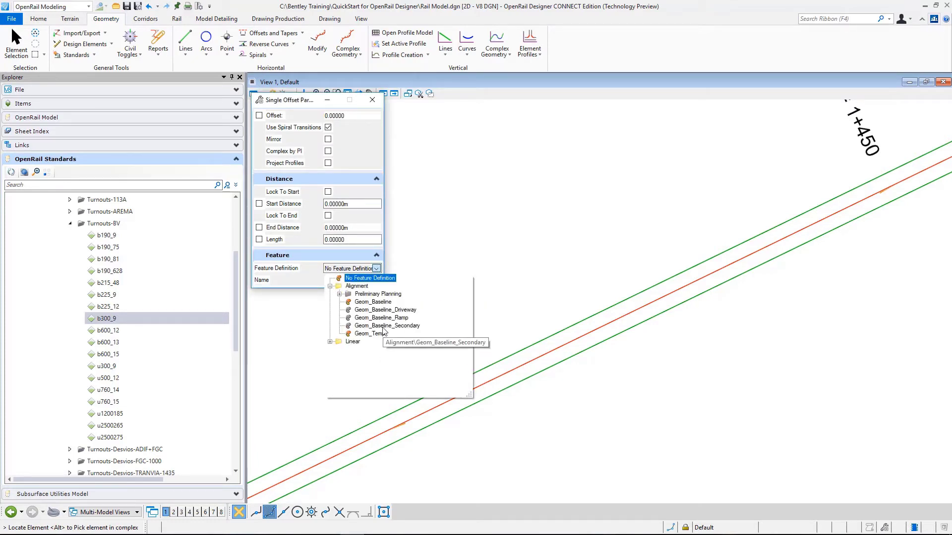
{"action": "left_click", "coordinate": [387, 327]}
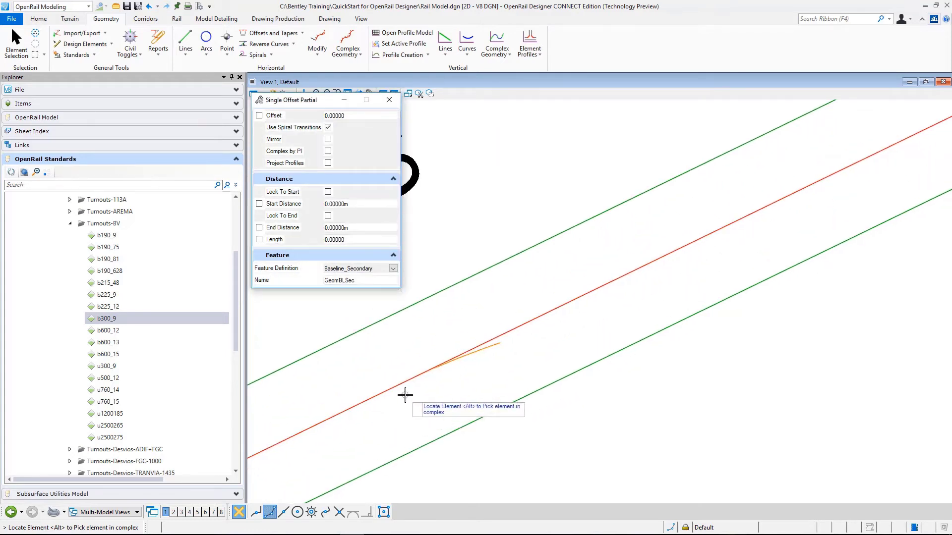
{"action": "left_click", "coordinate": [405, 394]}
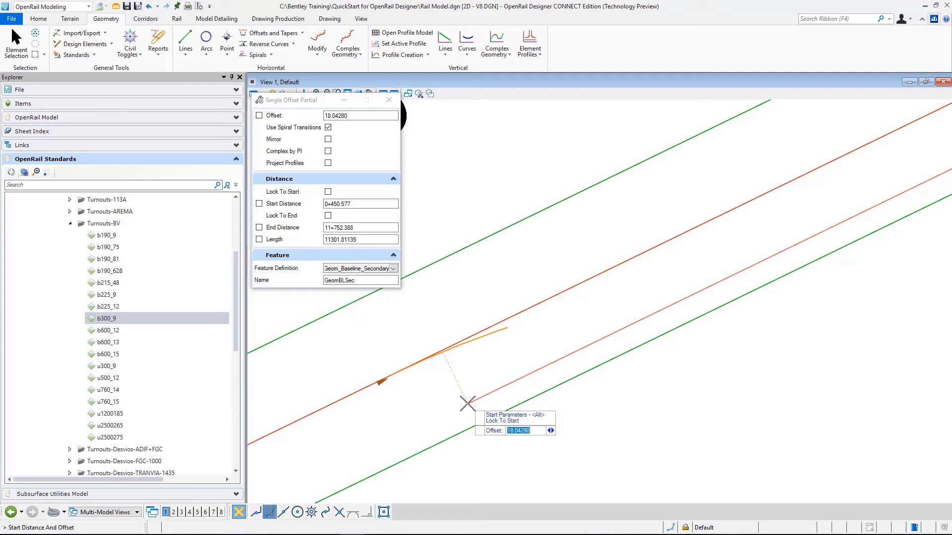
{"action": "type", "text": "5.00000"}
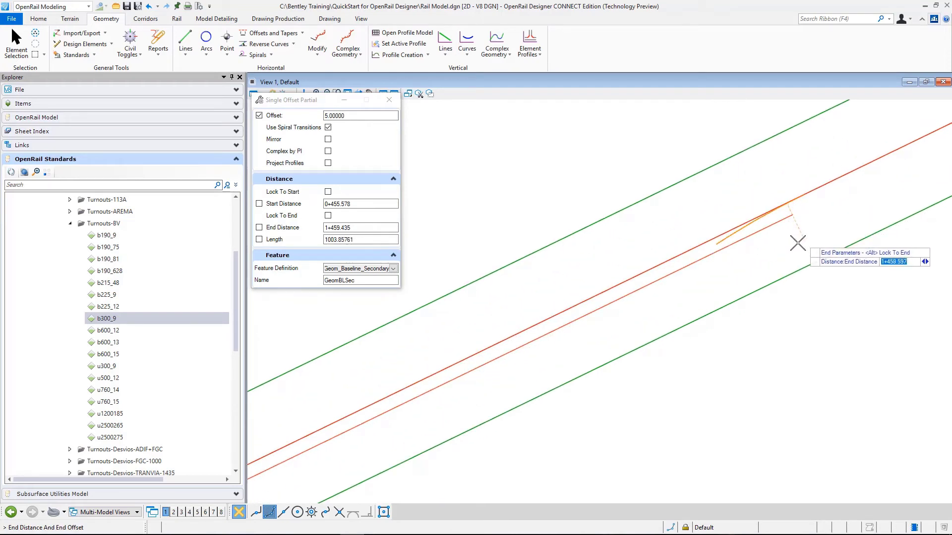
{"action": "mouse_move", "coordinate": [797, 244]}
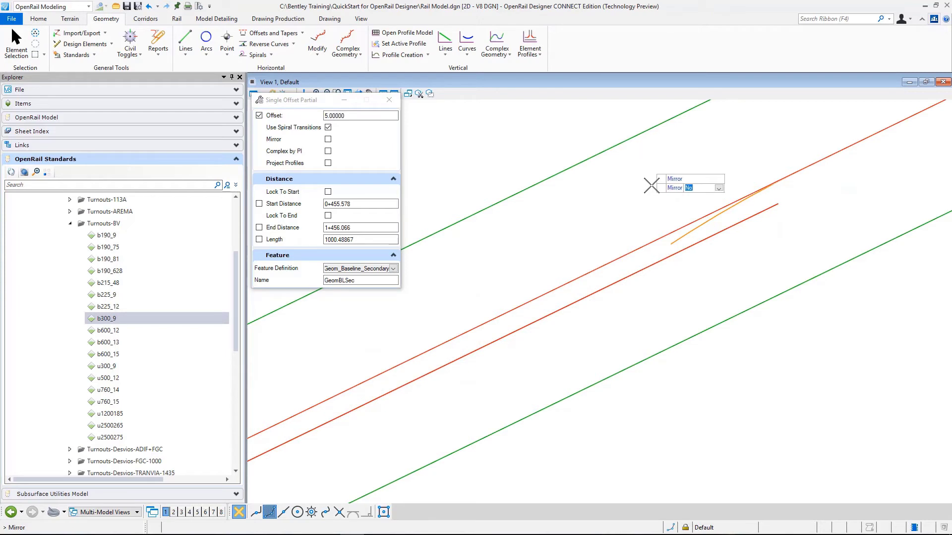
{"action": "mouse_move", "coordinate": [689, 251]}
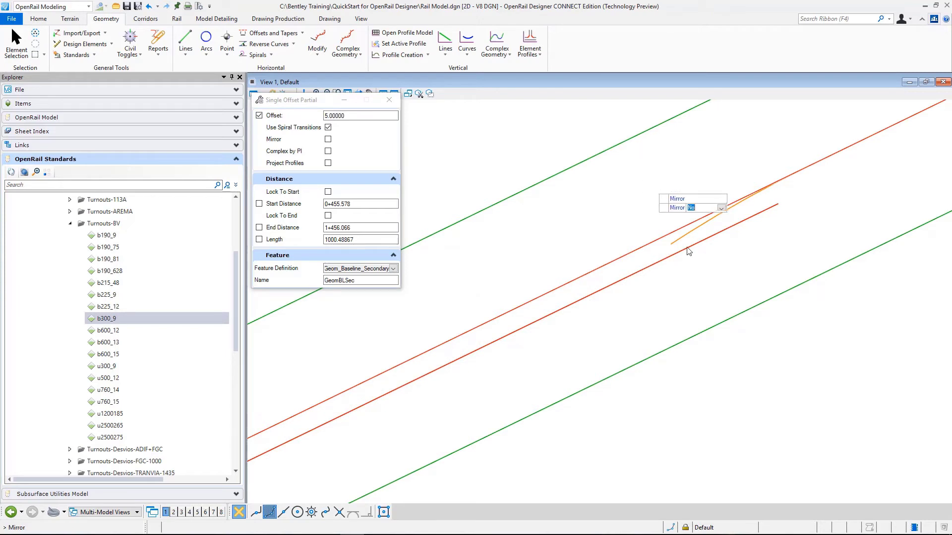
{"action": "mouse_move", "coordinate": [671, 192]}
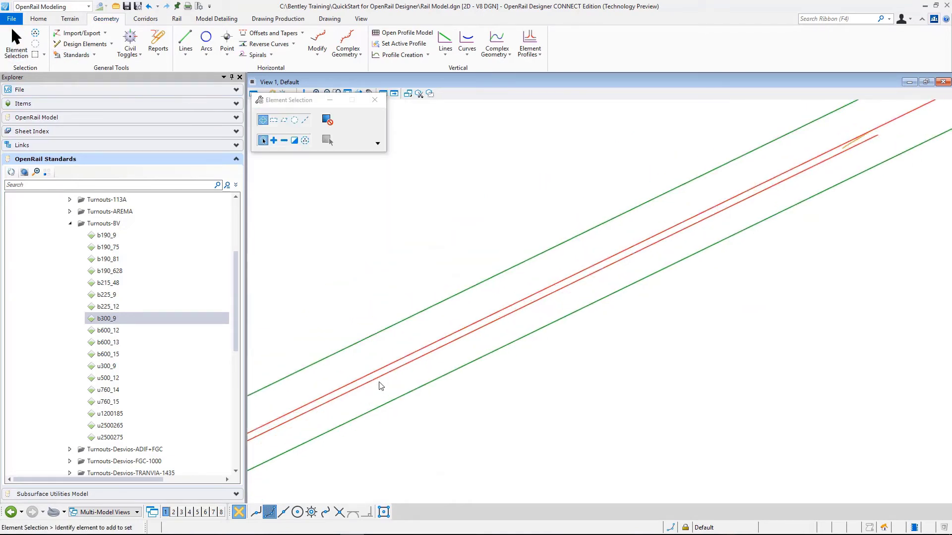
Step: Finish the partial offset and list the line-from-element creation options
{"action": "left_click", "coordinate": [592, 320]}
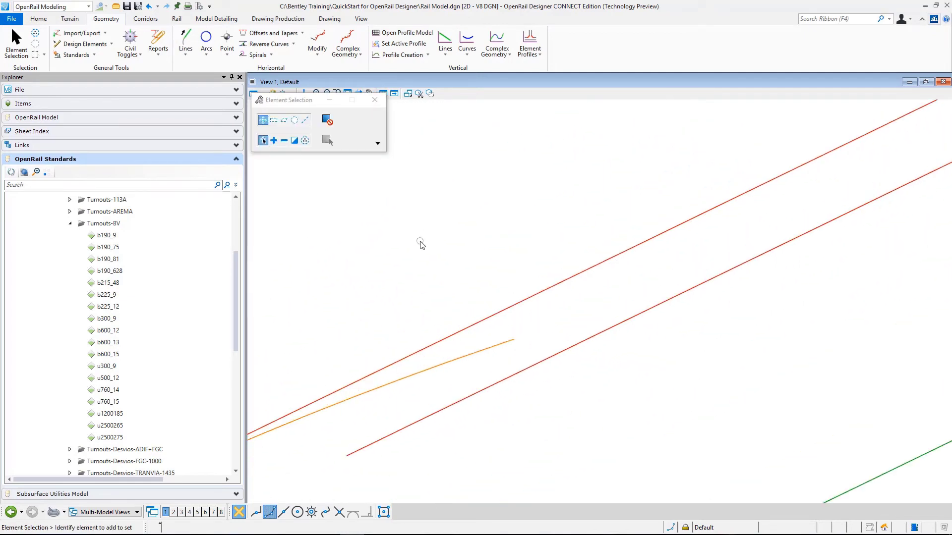
{"action": "mouse_move", "coordinate": [418, 247]}
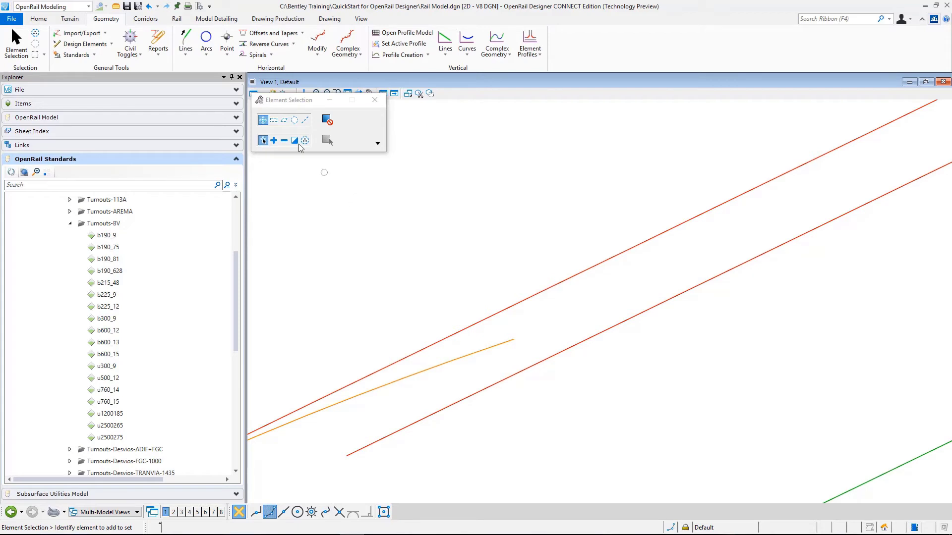
{"action": "mouse_move", "coordinate": [218, 98]}
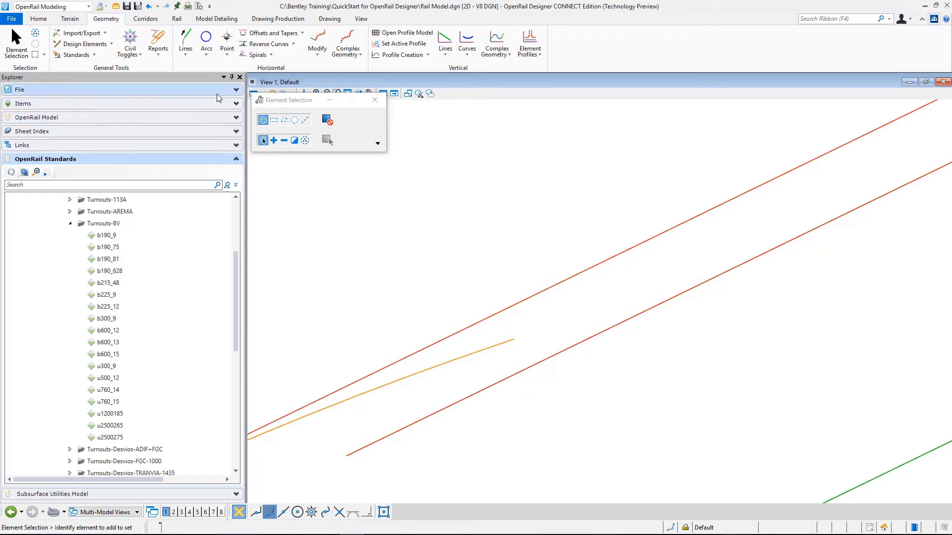
{"action": "left_click", "coordinate": [185, 44]}
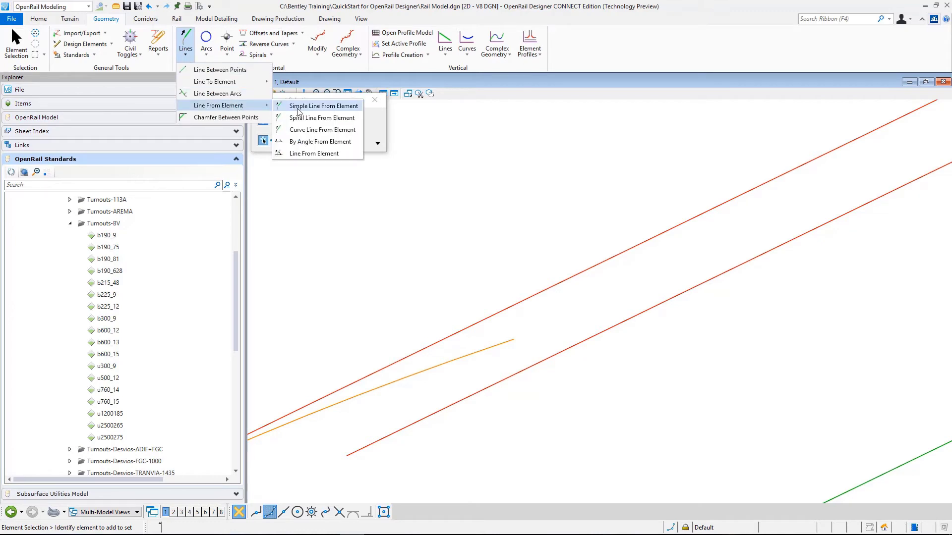
Step: Start a Simple Line From Element at the turnout's diverging end with feature Geom_Baseline_Secondary
{"action": "left_click", "coordinate": [321, 106]}
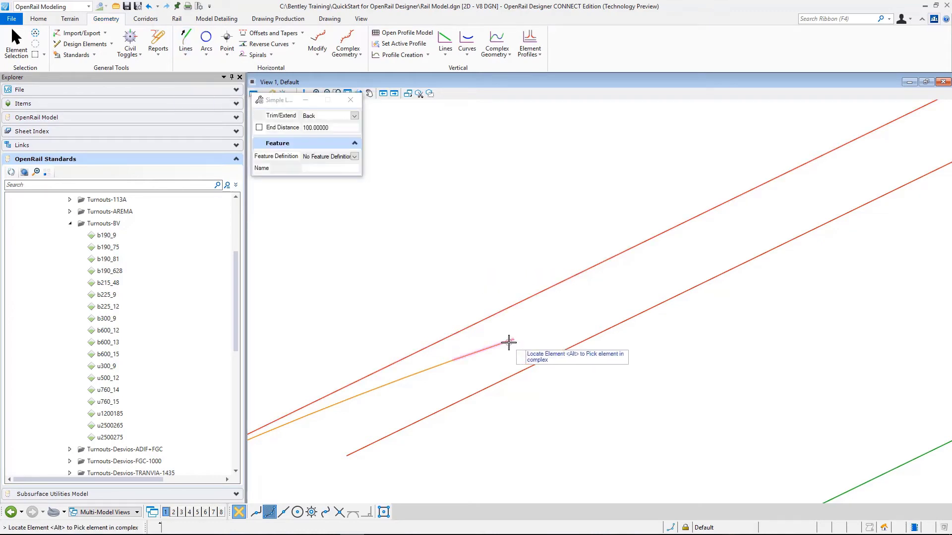
{"action": "left_click", "coordinate": [510, 343]}
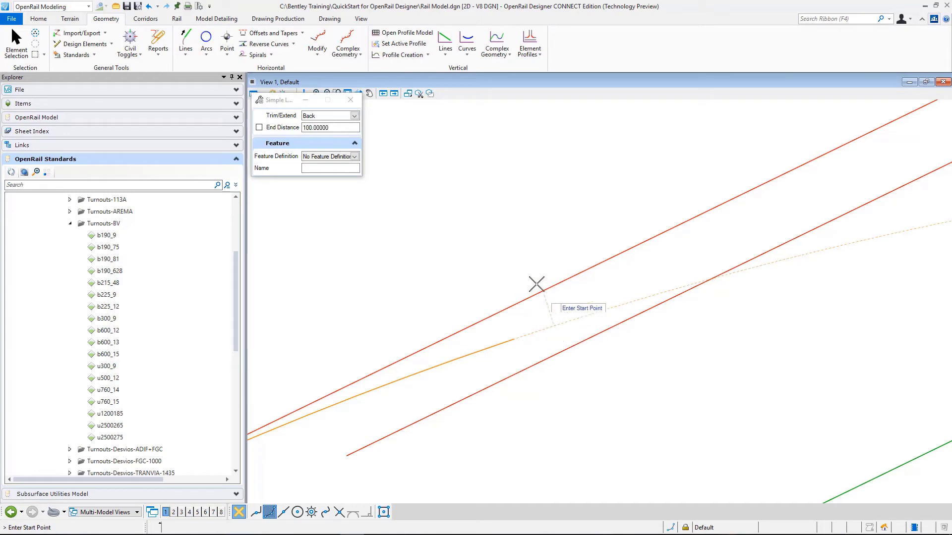
{"action": "mouse_move", "coordinate": [524, 342]}
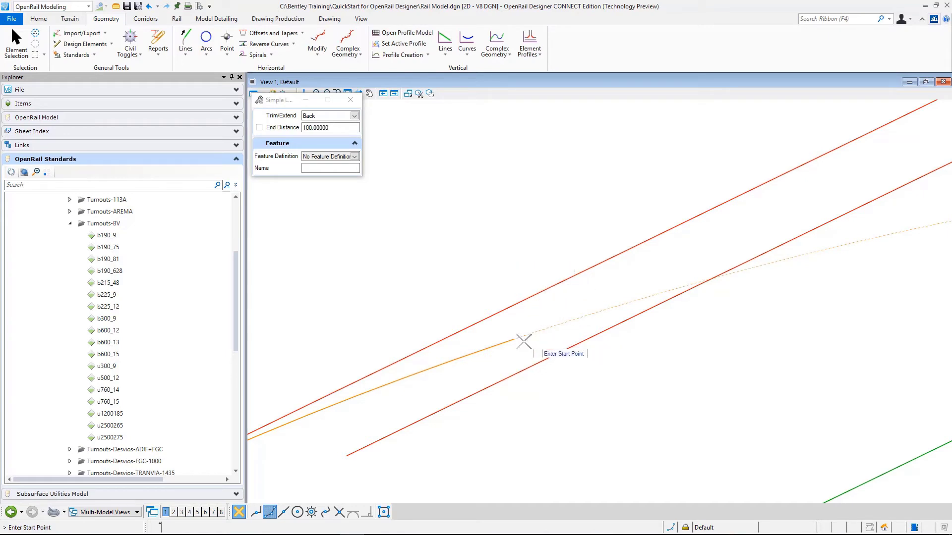
{"action": "mouse_move", "coordinate": [513, 338]}
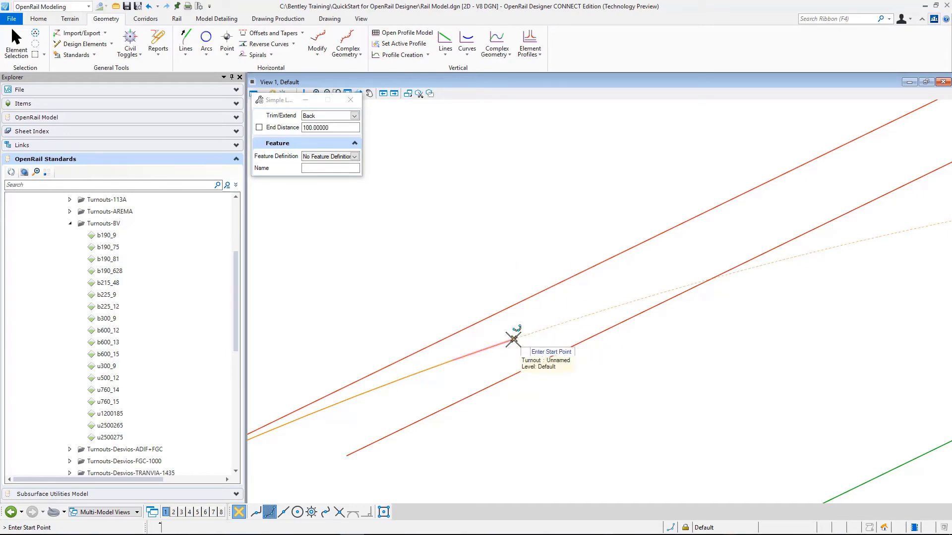
{"action": "left_click", "coordinate": [513, 340]}
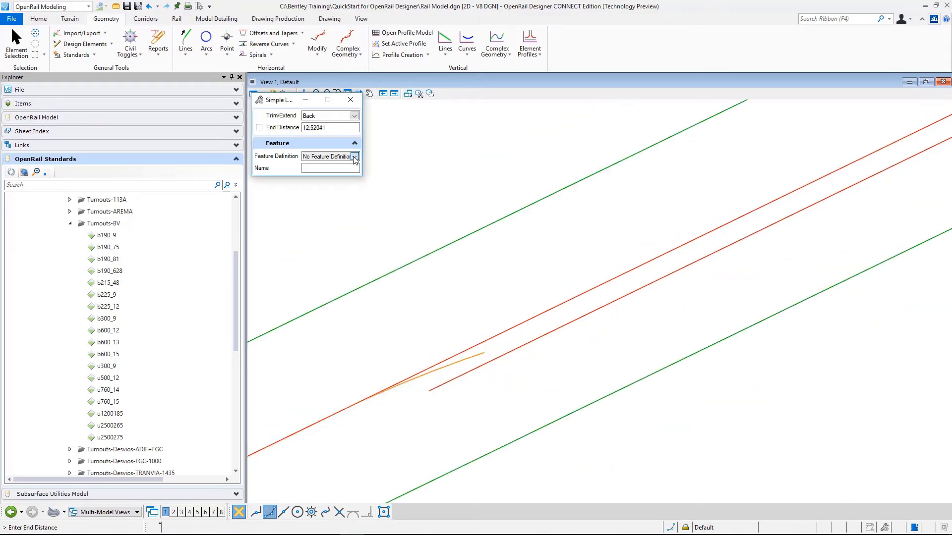
{"action": "left_click", "coordinate": [354, 156]}
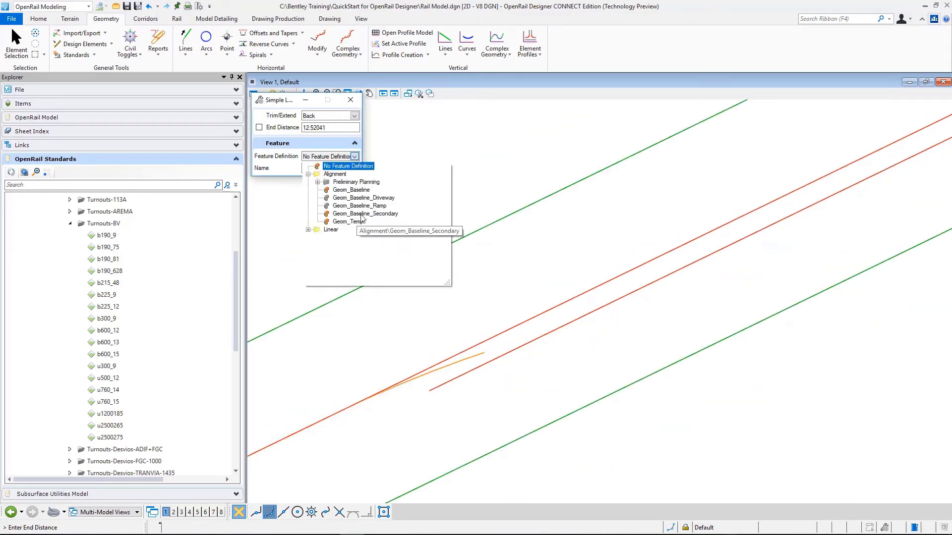
{"action": "left_click", "coordinate": [364, 214]}
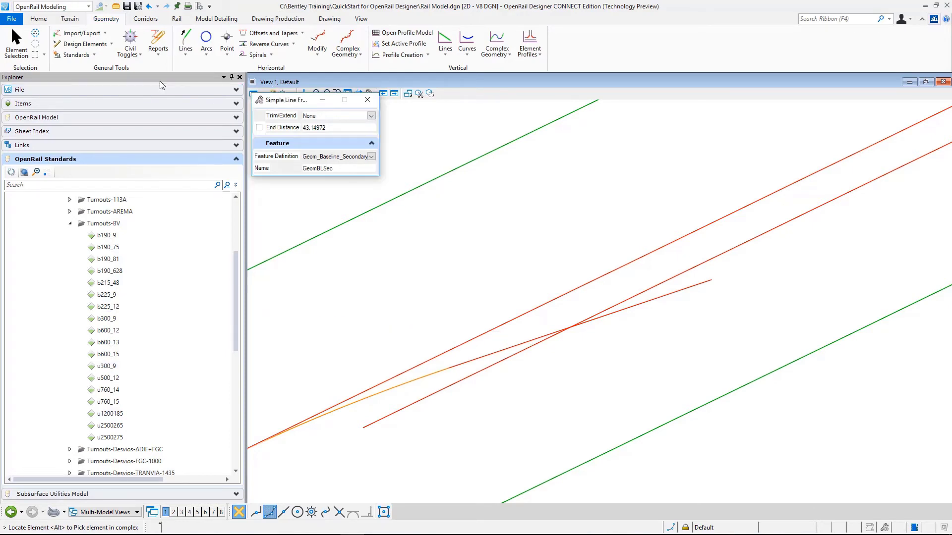
{"action": "mouse_move", "coordinate": [558, 329]}
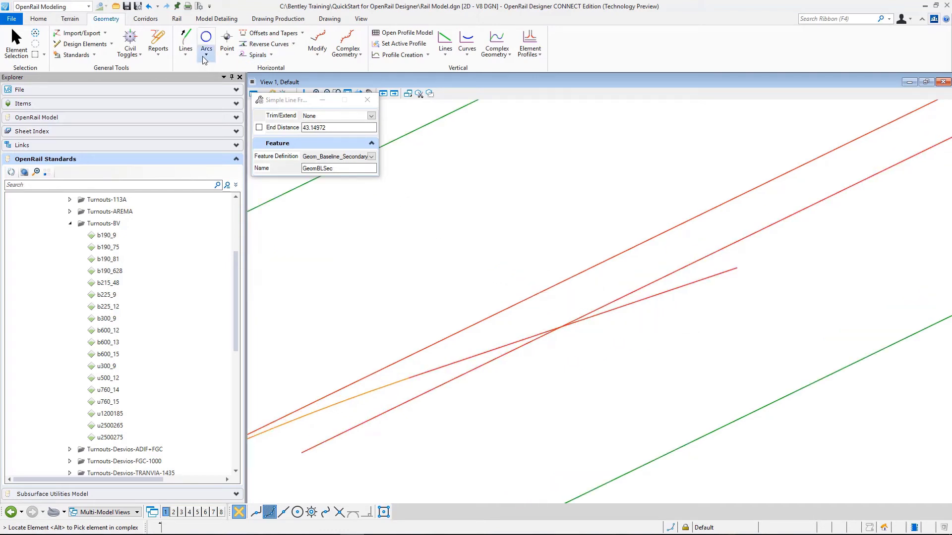
Step: Set up a Geom_Baseline_Secondary simple arc between the extension line and the offset alignment
{"action": "left_click", "coordinate": [206, 46]}
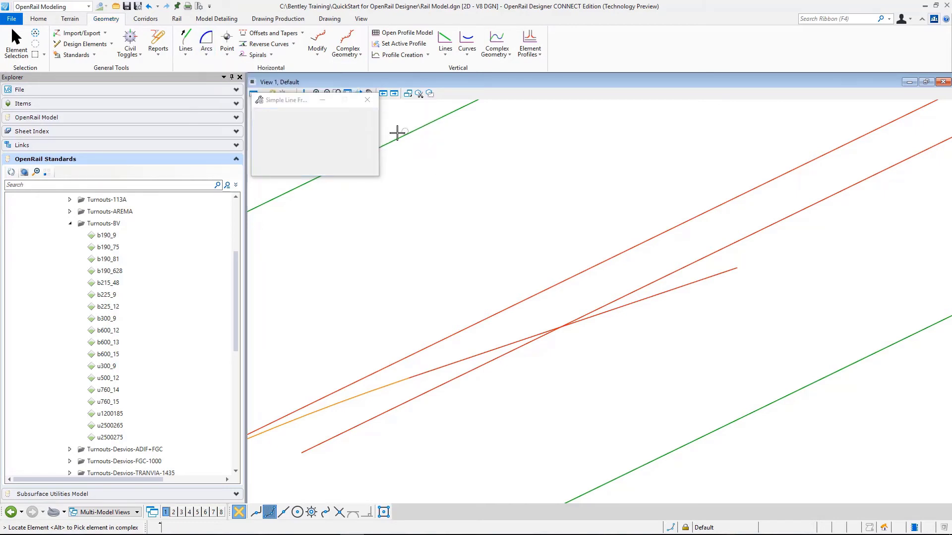
{"action": "left_click", "coordinate": [354, 168]}
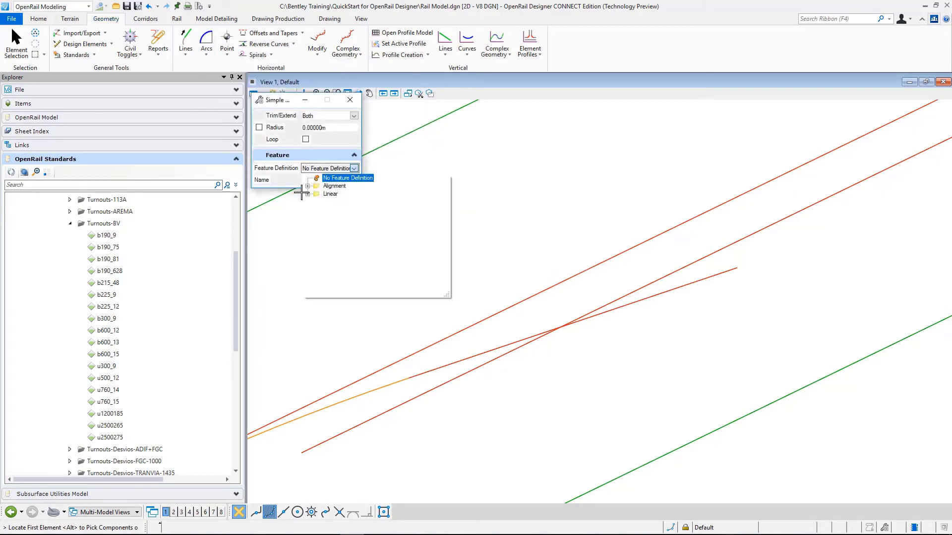
{"action": "left_click", "coordinate": [316, 186]}
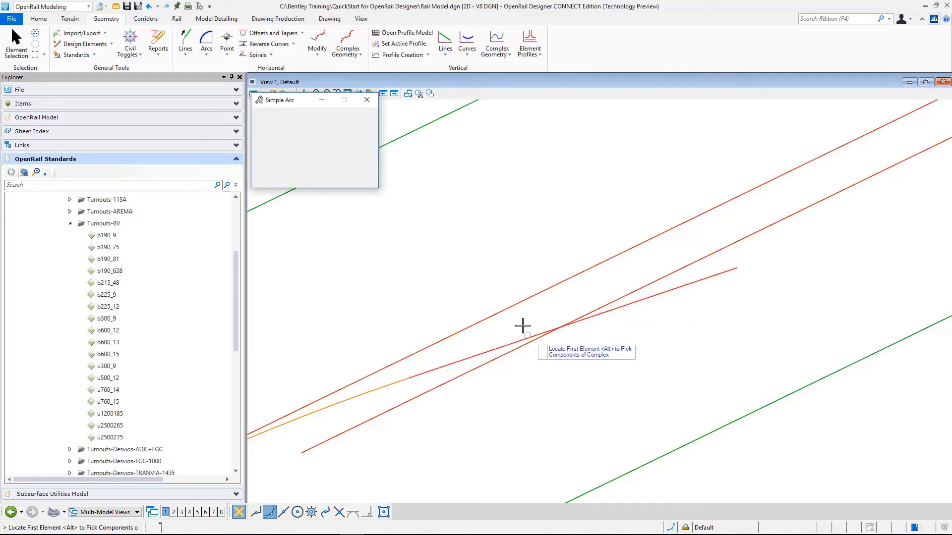
{"action": "left_click", "coordinate": [524, 326]}
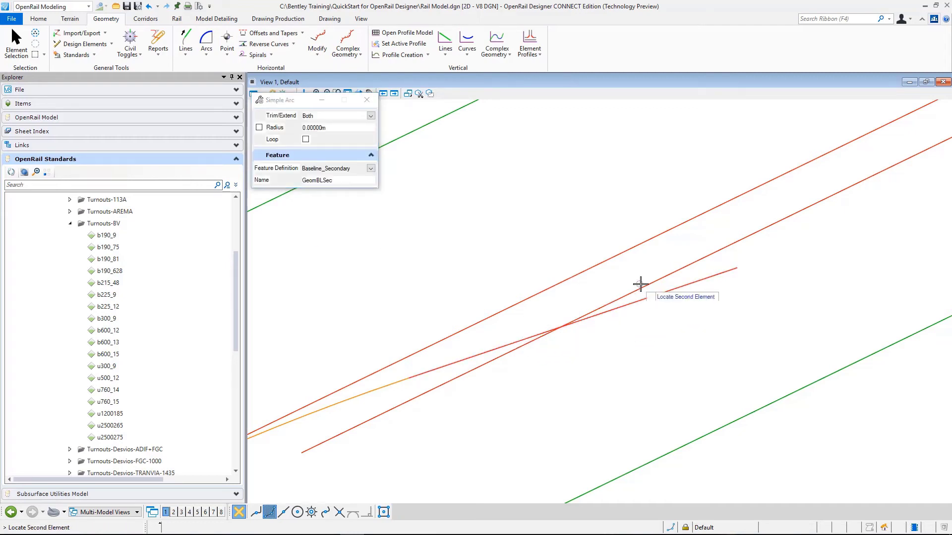
{"action": "left_click", "coordinate": [641, 286]}
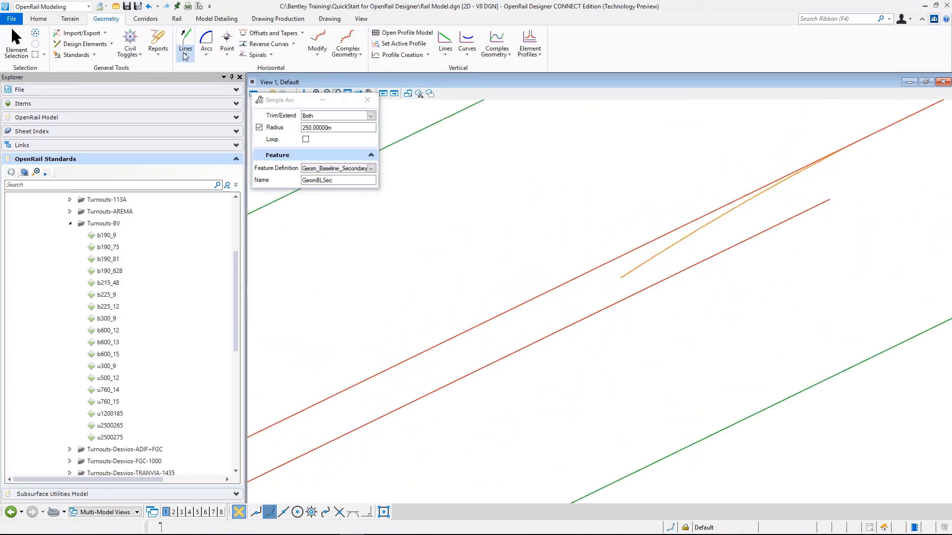
Step: Draw a line from the turnout branch end and arc it into the offset siding line at 250 m radius
{"action": "left_click", "coordinate": [185, 44]}
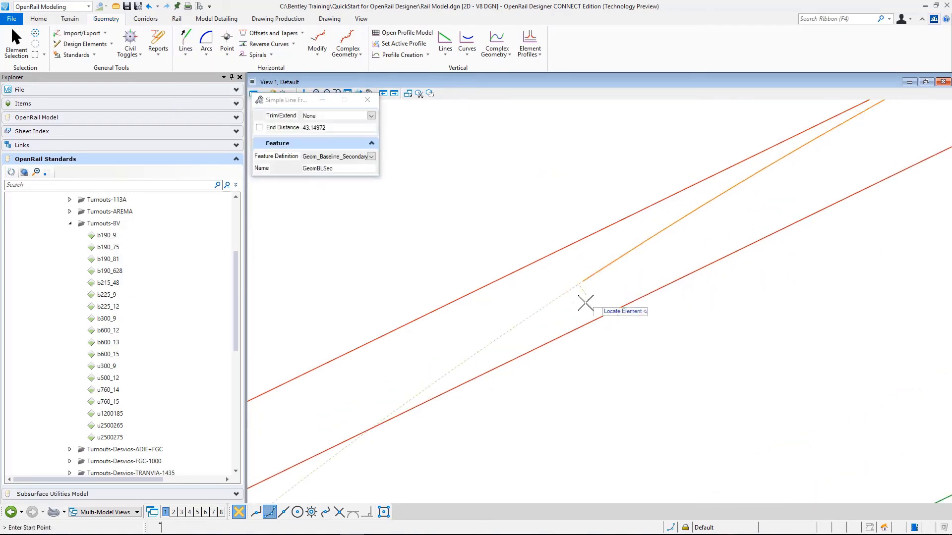
{"action": "left_click", "coordinate": [586, 304]}
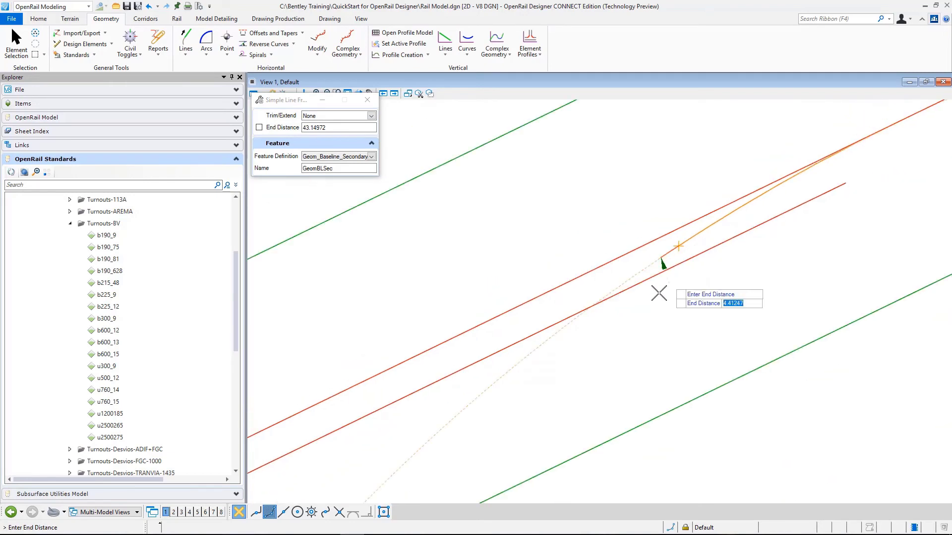
{"action": "mouse_move", "coordinate": [600, 361]}
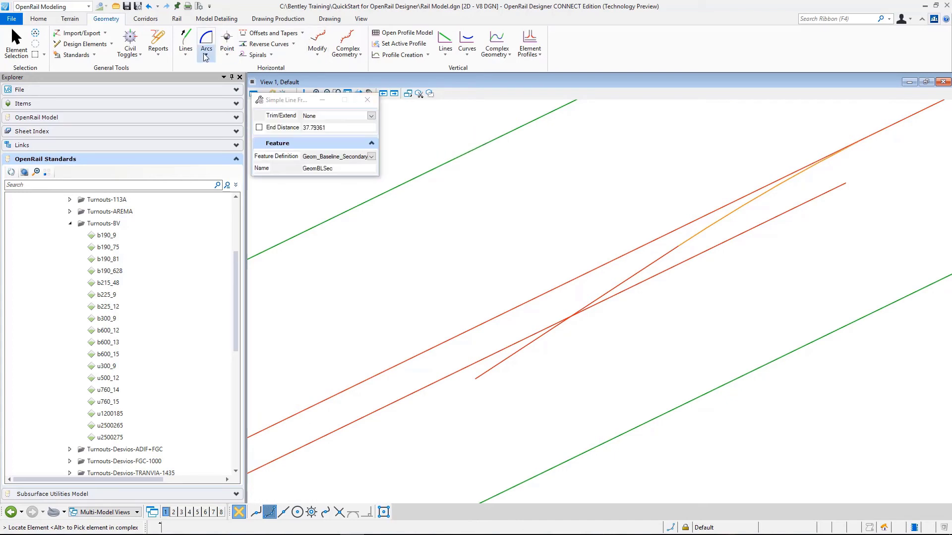
{"action": "left_click", "coordinate": [206, 40]}
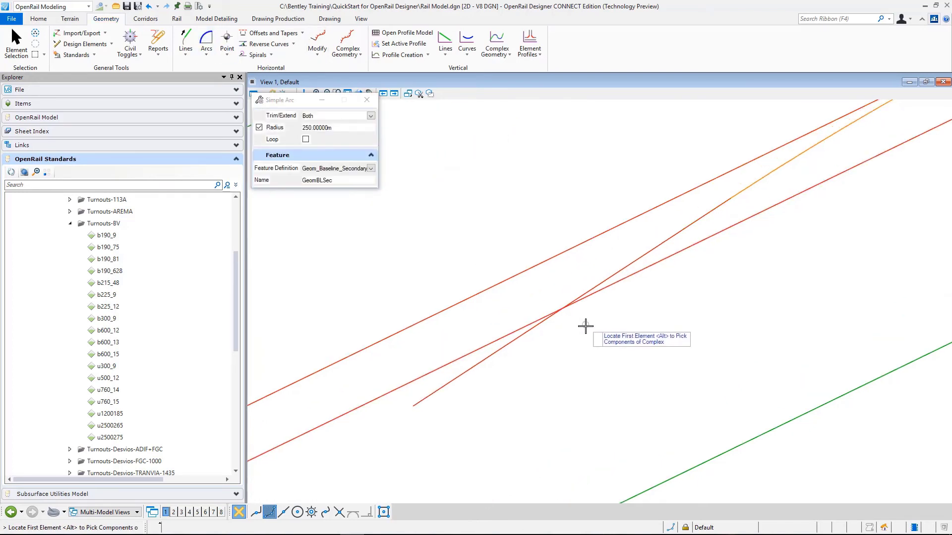
{"action": "left_click", "coordinate": [586, 326]}
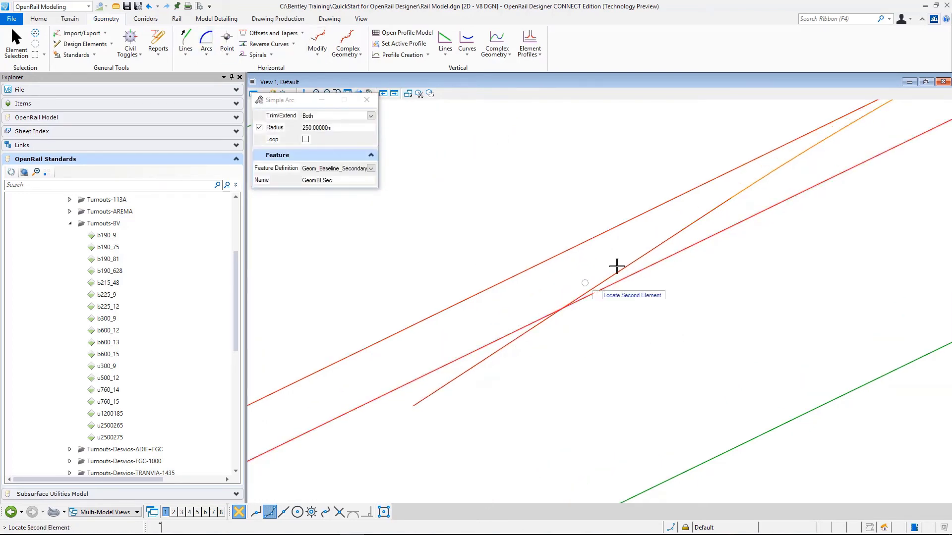
{"action": "left_click", "coordinate": [616, 266]}
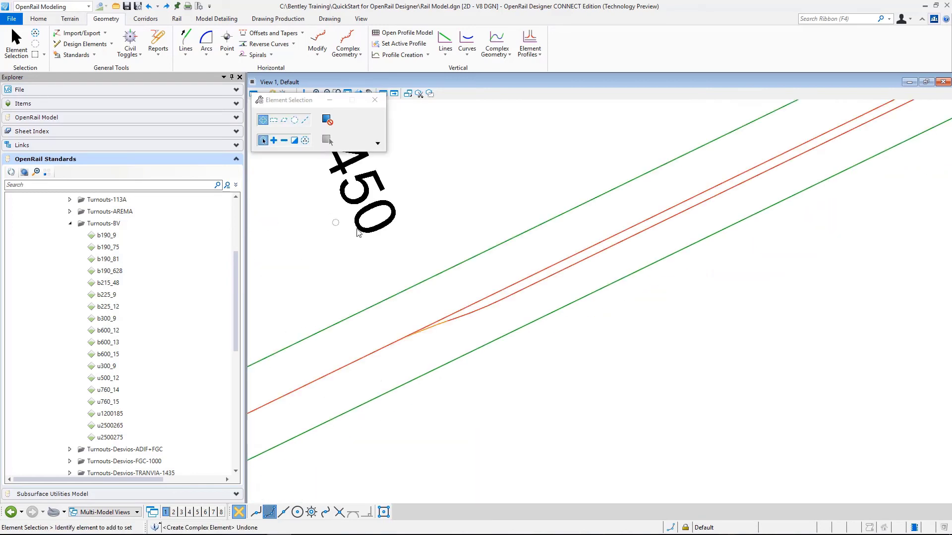
{"action": "mouse_move", "coordinate": [441, 252]}
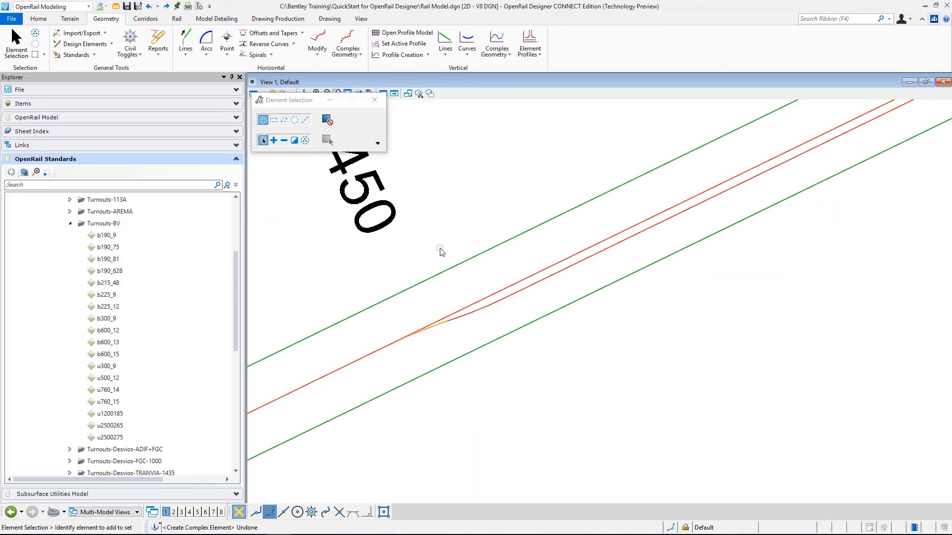
{"action": "mouse_move", "coordinate": [421, 291]}
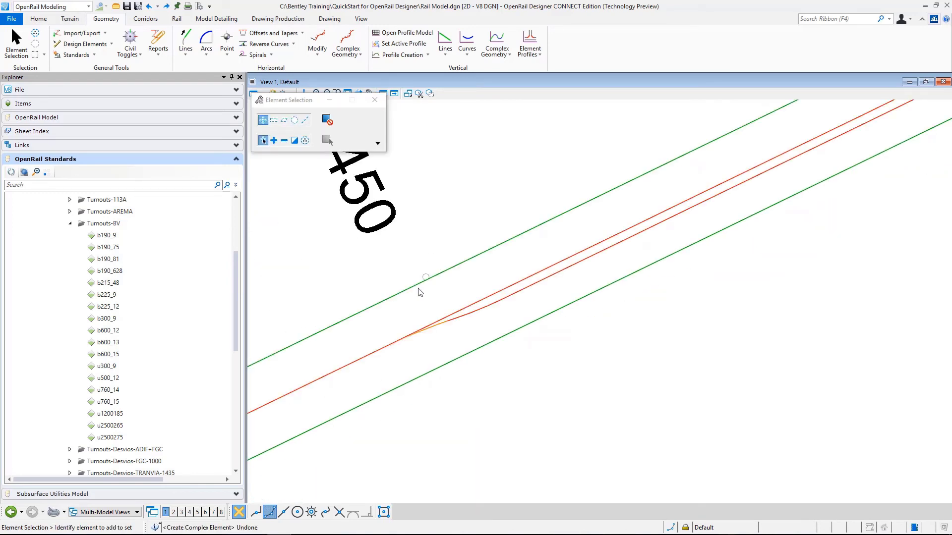
{"action": "mouse_move", "coordinate": [741, 201]}
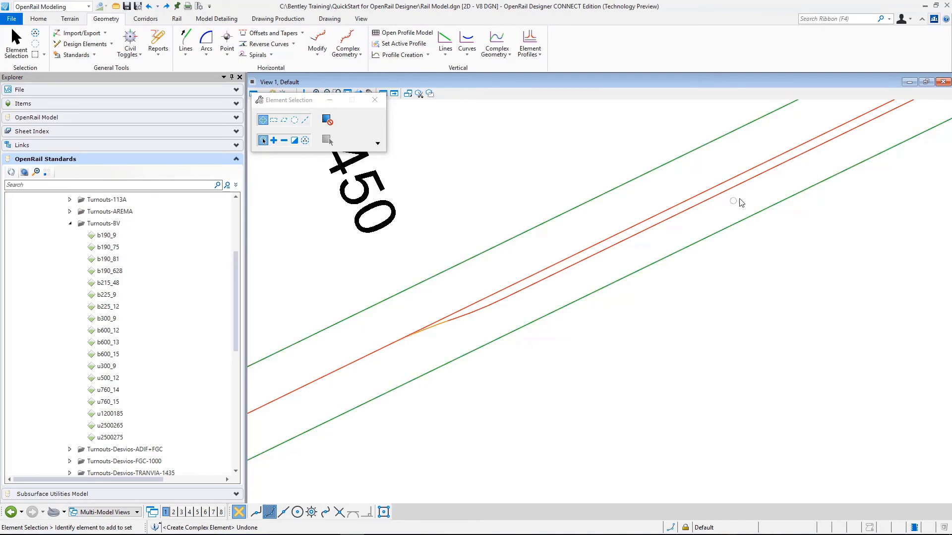
{"action": "left_click", "coordinate": [589, 274]}
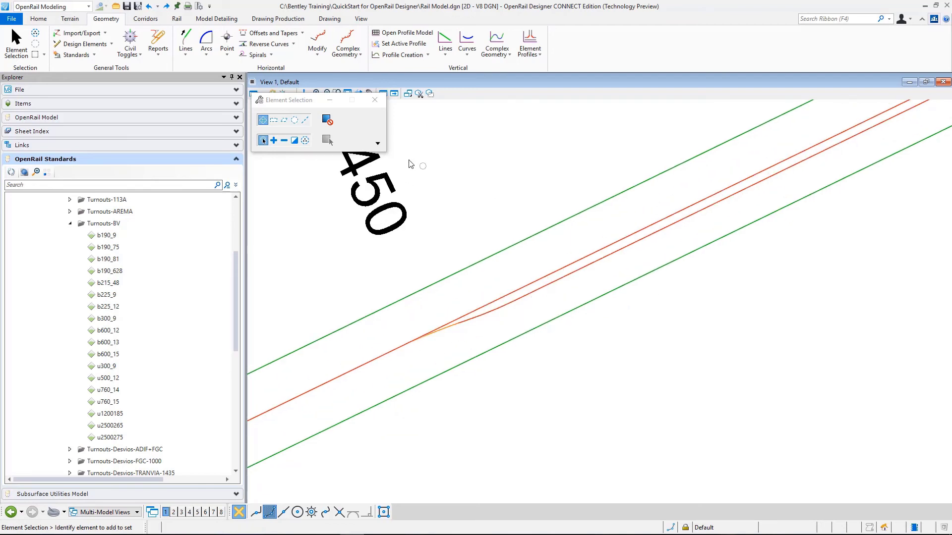
Step: Start Complex By Element with a maximum gap of 0.001
{"action": "left_click", "coordinate": [346, 43]}
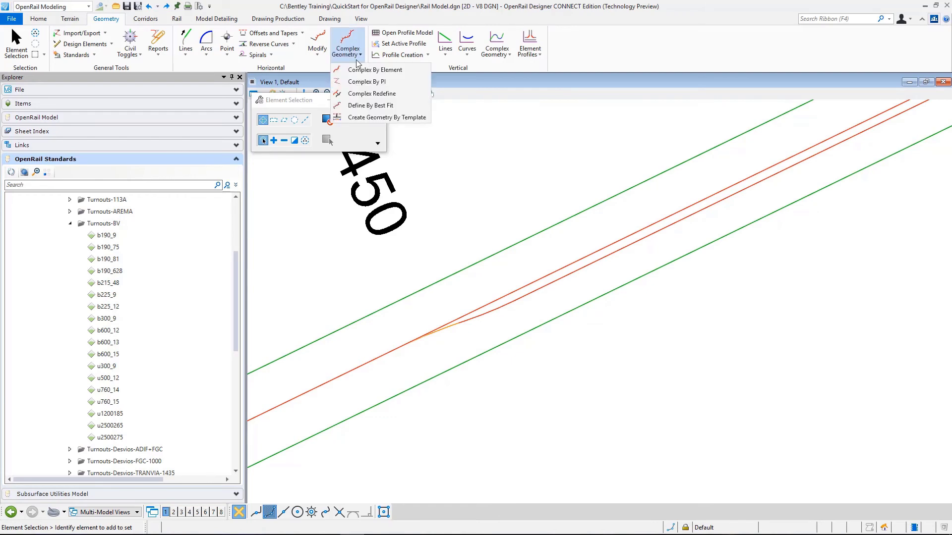
{"action": "mouse_move", "coordinate": [370, 93]}
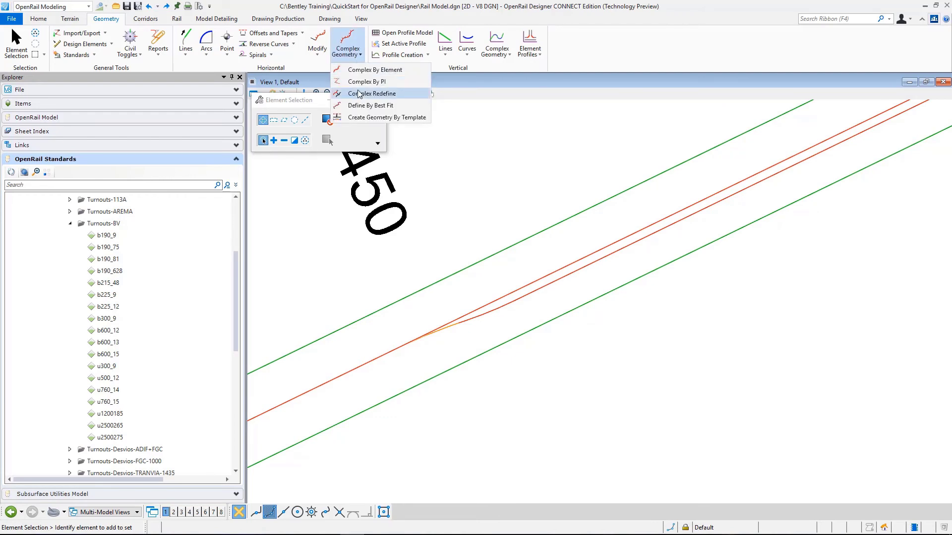
{"action": "left_click", "coordinate": [376, 70]}
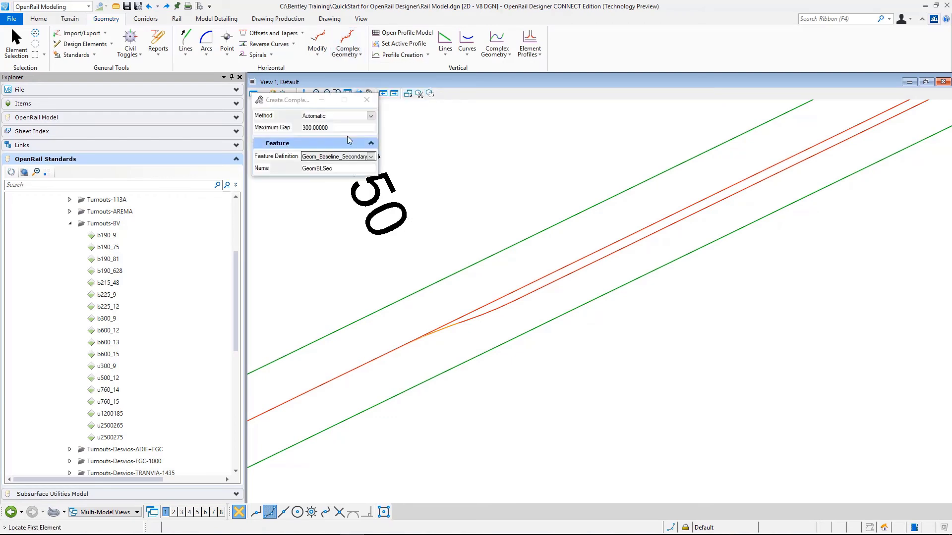
{"action": "left_click", "coordinate": [369, 116]}
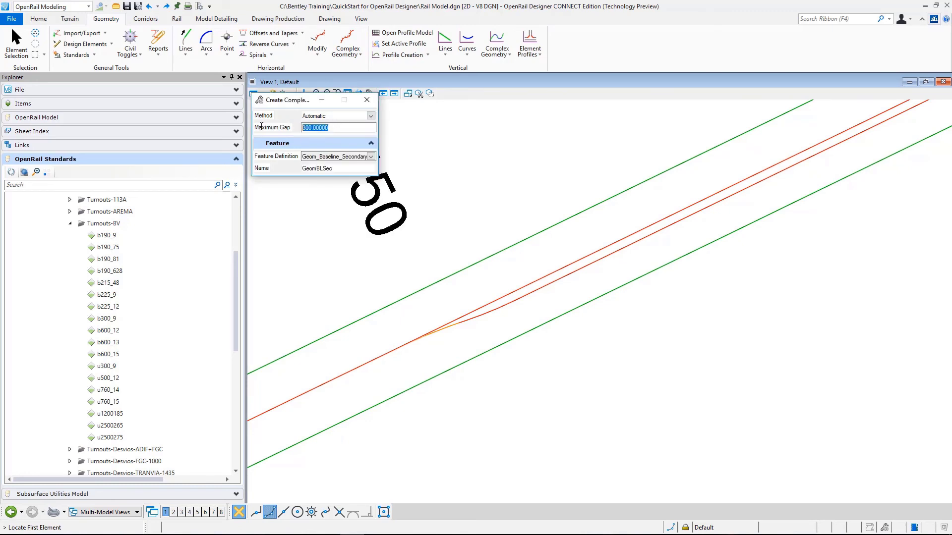
{"action": "type", "text": "0.00"}
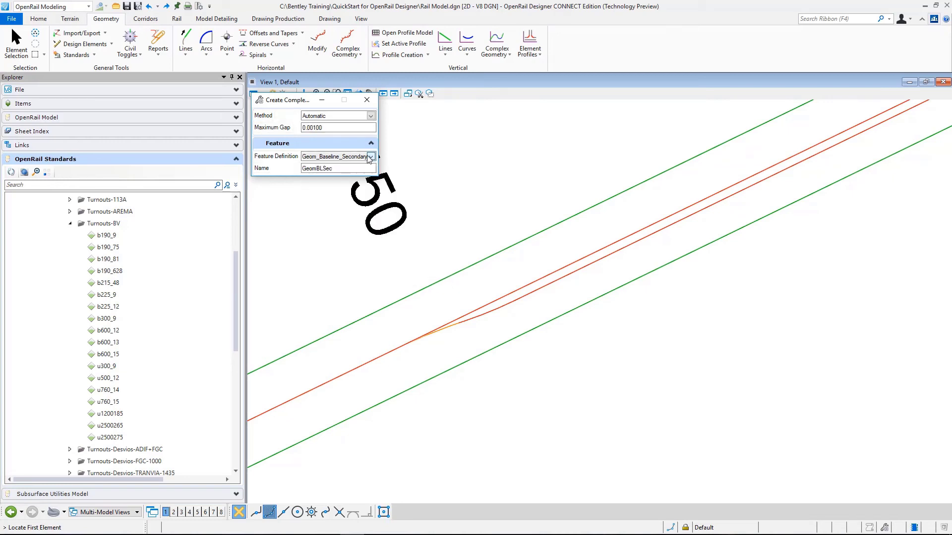
Step: Keep Geom_Baseline_Secondary as the feature and rename the complex to Siding1
{"action": "left_click", "coordinate": [370, 156]}
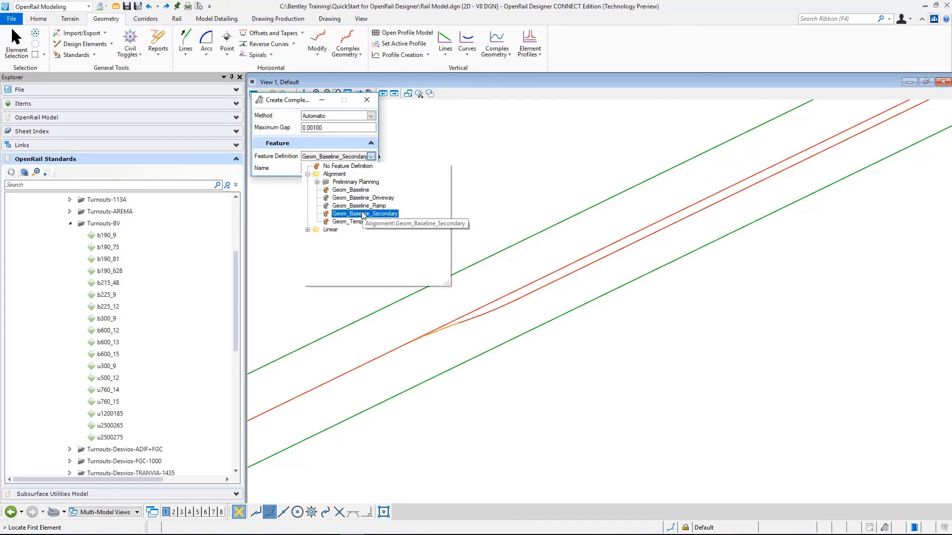
{"action": "left_click", "coordinate": [363, 215]}
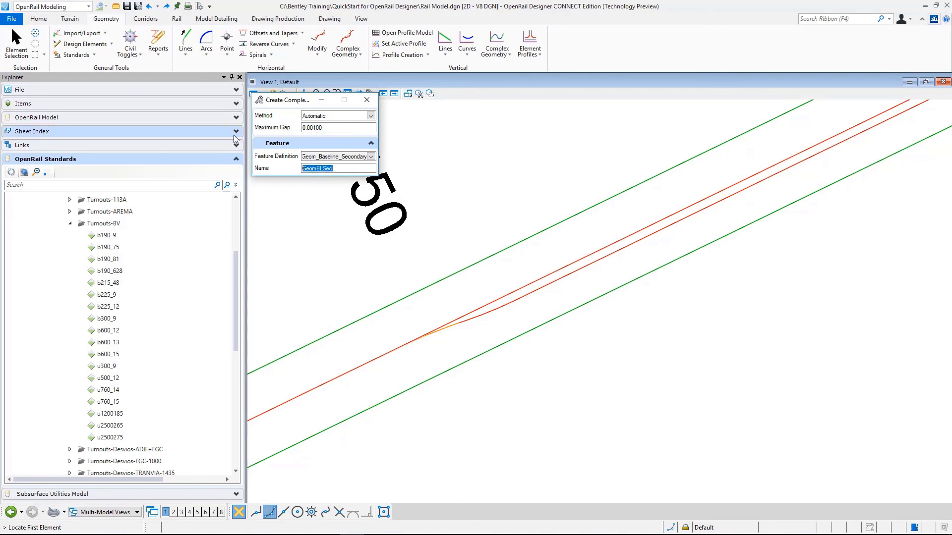
{"action": "left_click", "coordinate": [351, 168]}
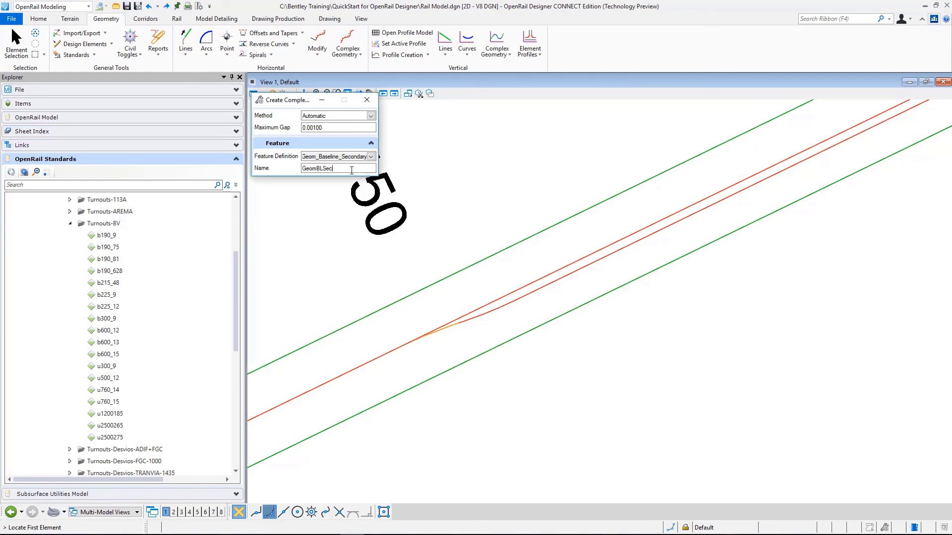
{"action": "triple_click", "coordinate": [333, 169]}
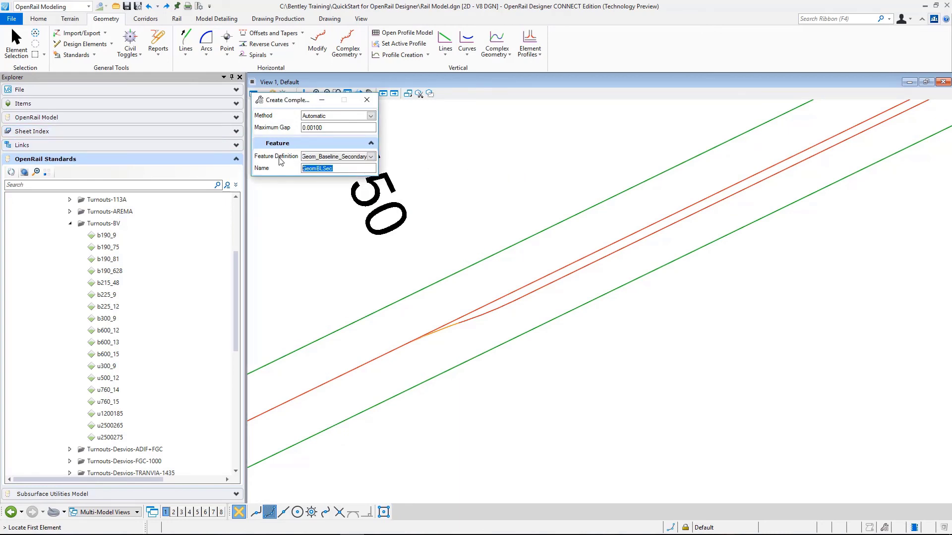
{"action": "type", "text": "Siding1"}
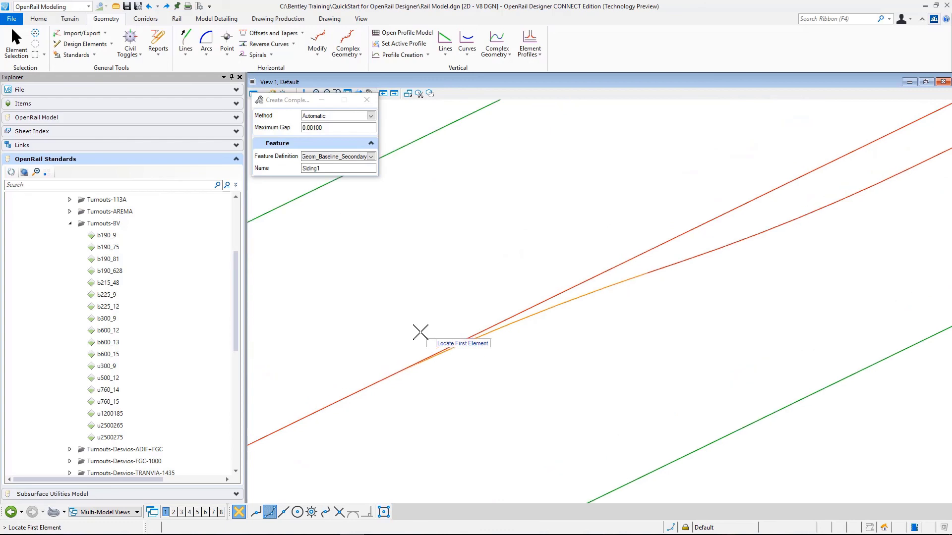
{"action": "mouse_move", "coordinate": [467, 350]}
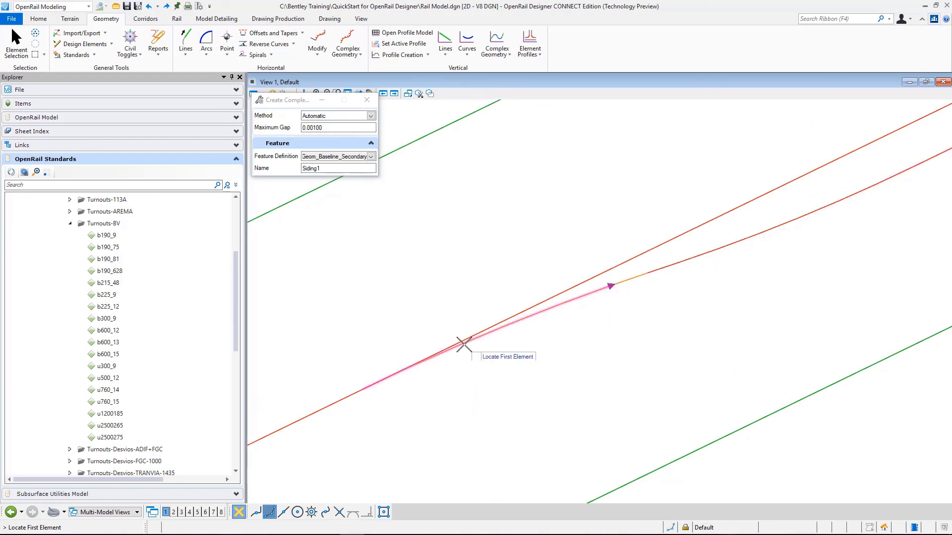
{"action": "mouse_move", "coordinate": [463, 345]}
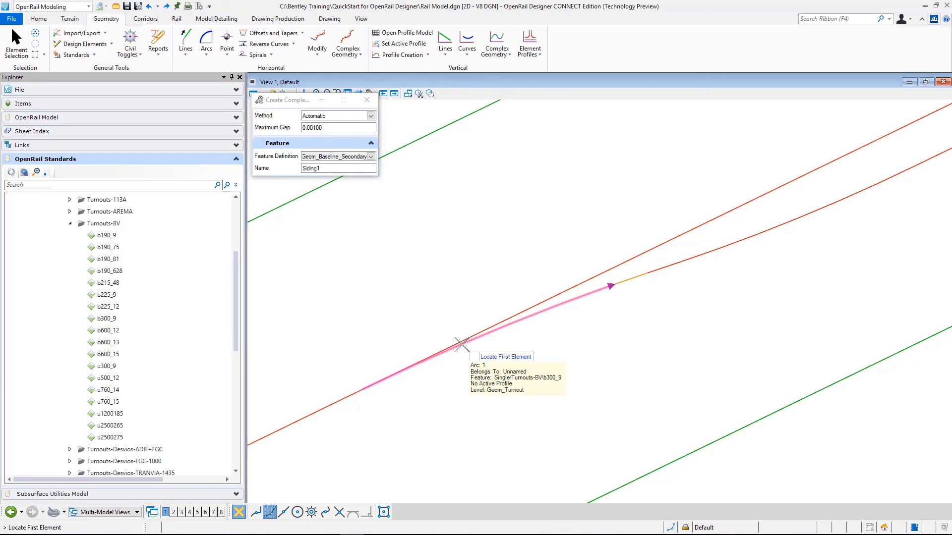
{"action": "mouse_move", "coordinate": [574, 298]}
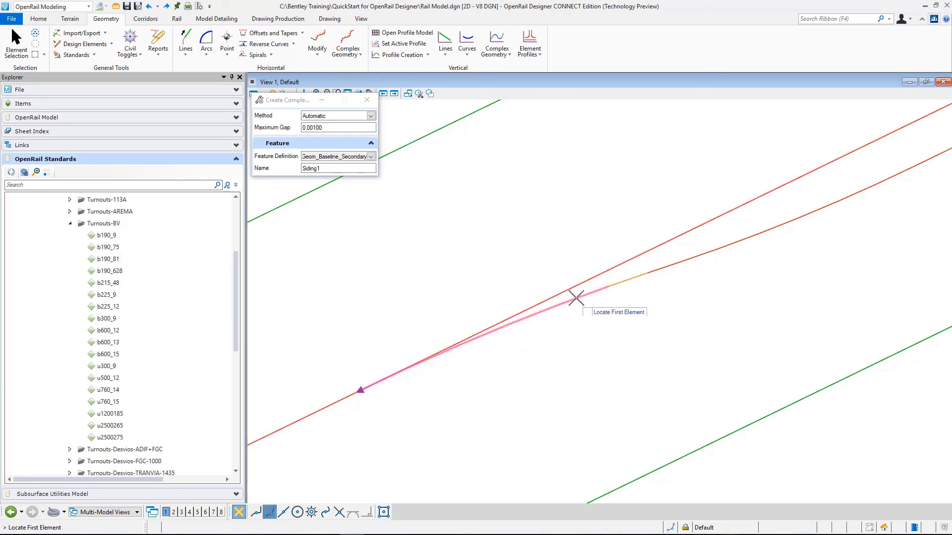
{"action": "mouse_move", "coordinate": [575, 298]}
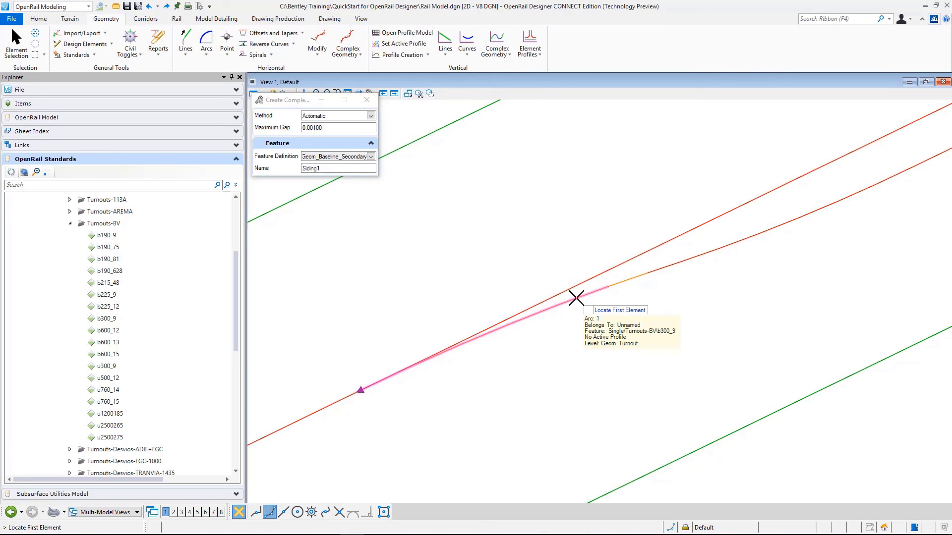
{"action": "mouse_move", "coordinate": [475, 394]}
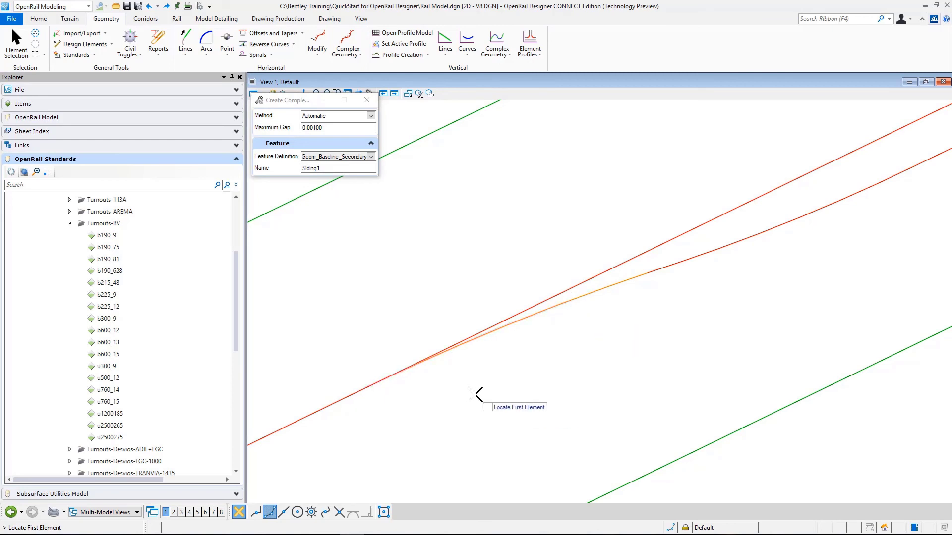
{"action": "mouse_move", "coordinate": [467, 367]}
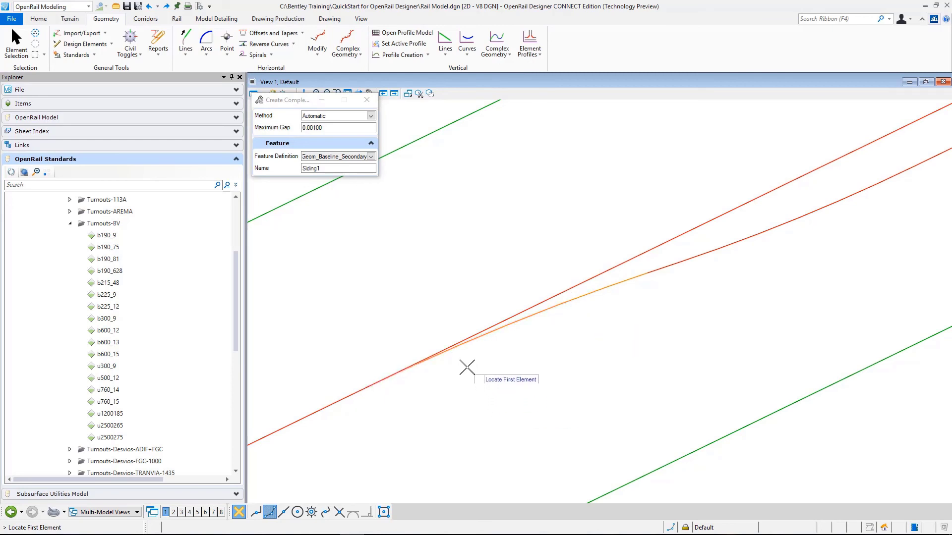
{"action": "mouse_move", "coordinate": [470, 363]}
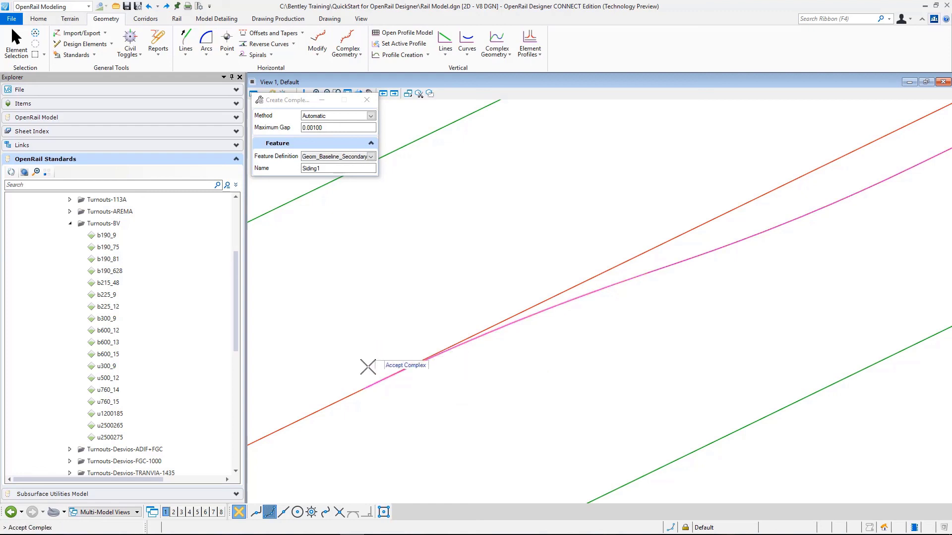
{"action": "mouse_move", "coordinate": [582, 272]}
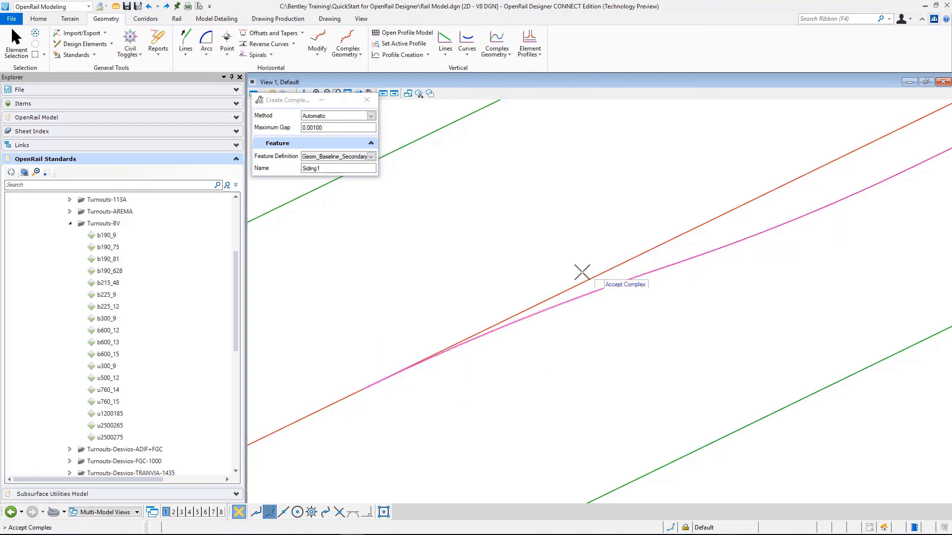
Step: Accept the chained turnout branch, line and arc as the Siding1 complex
{"action": "left_click", "coordinate": [582, 271]}
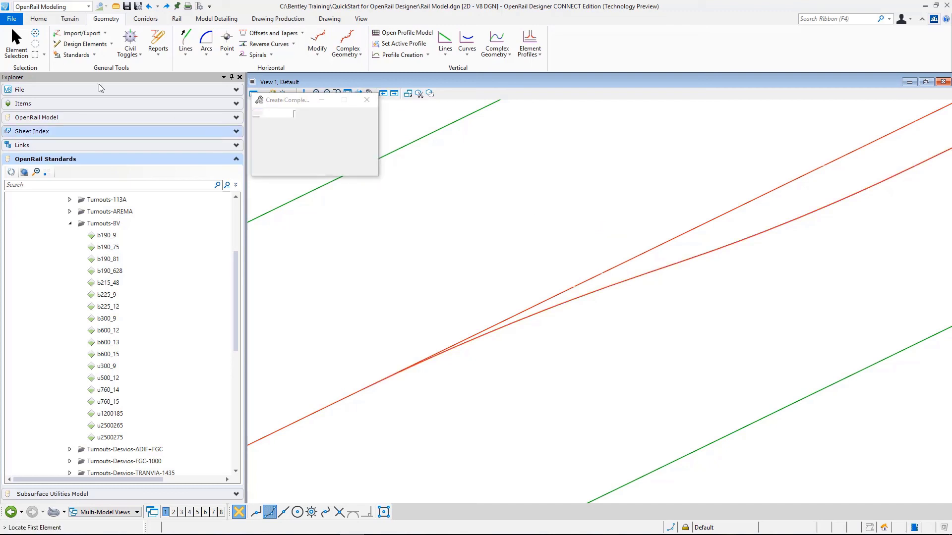